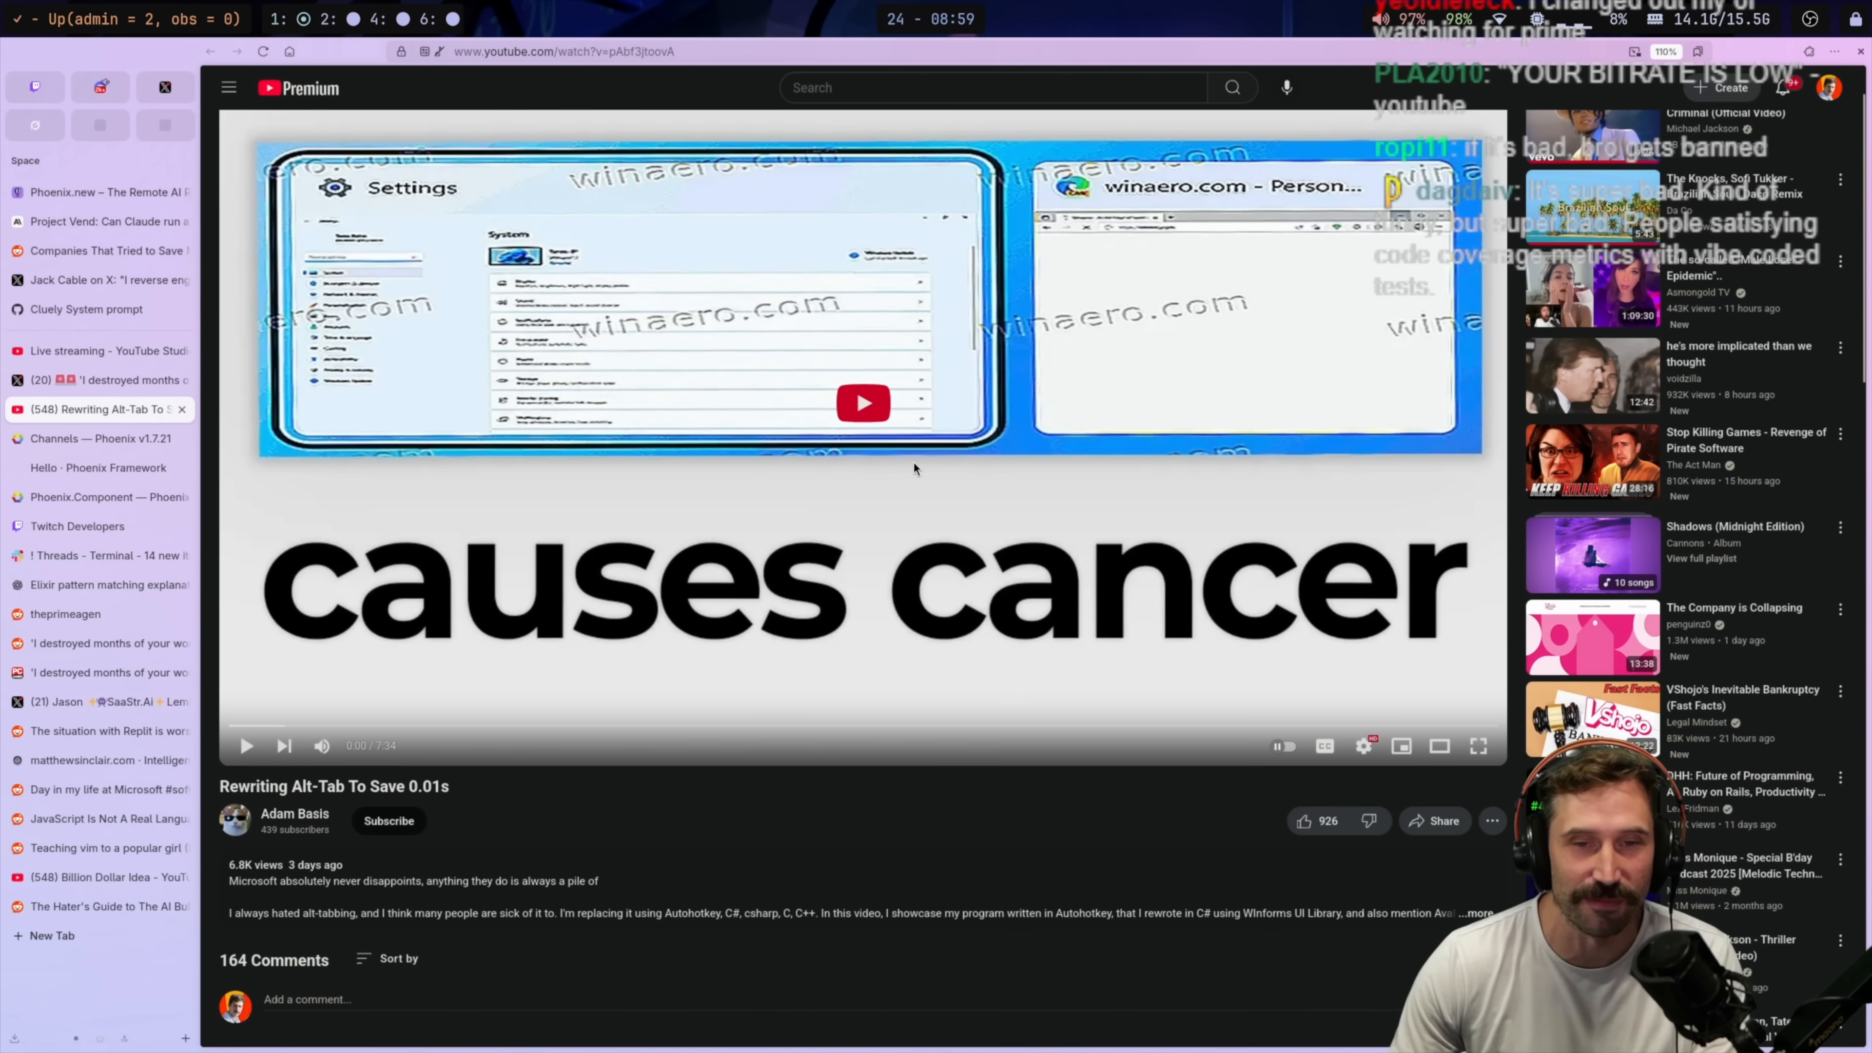
Start the 'Rewriting Alt-Tab To Save 0.01s' video playing full screen
{"action": "left_click", "coordinate": [247, 745]}
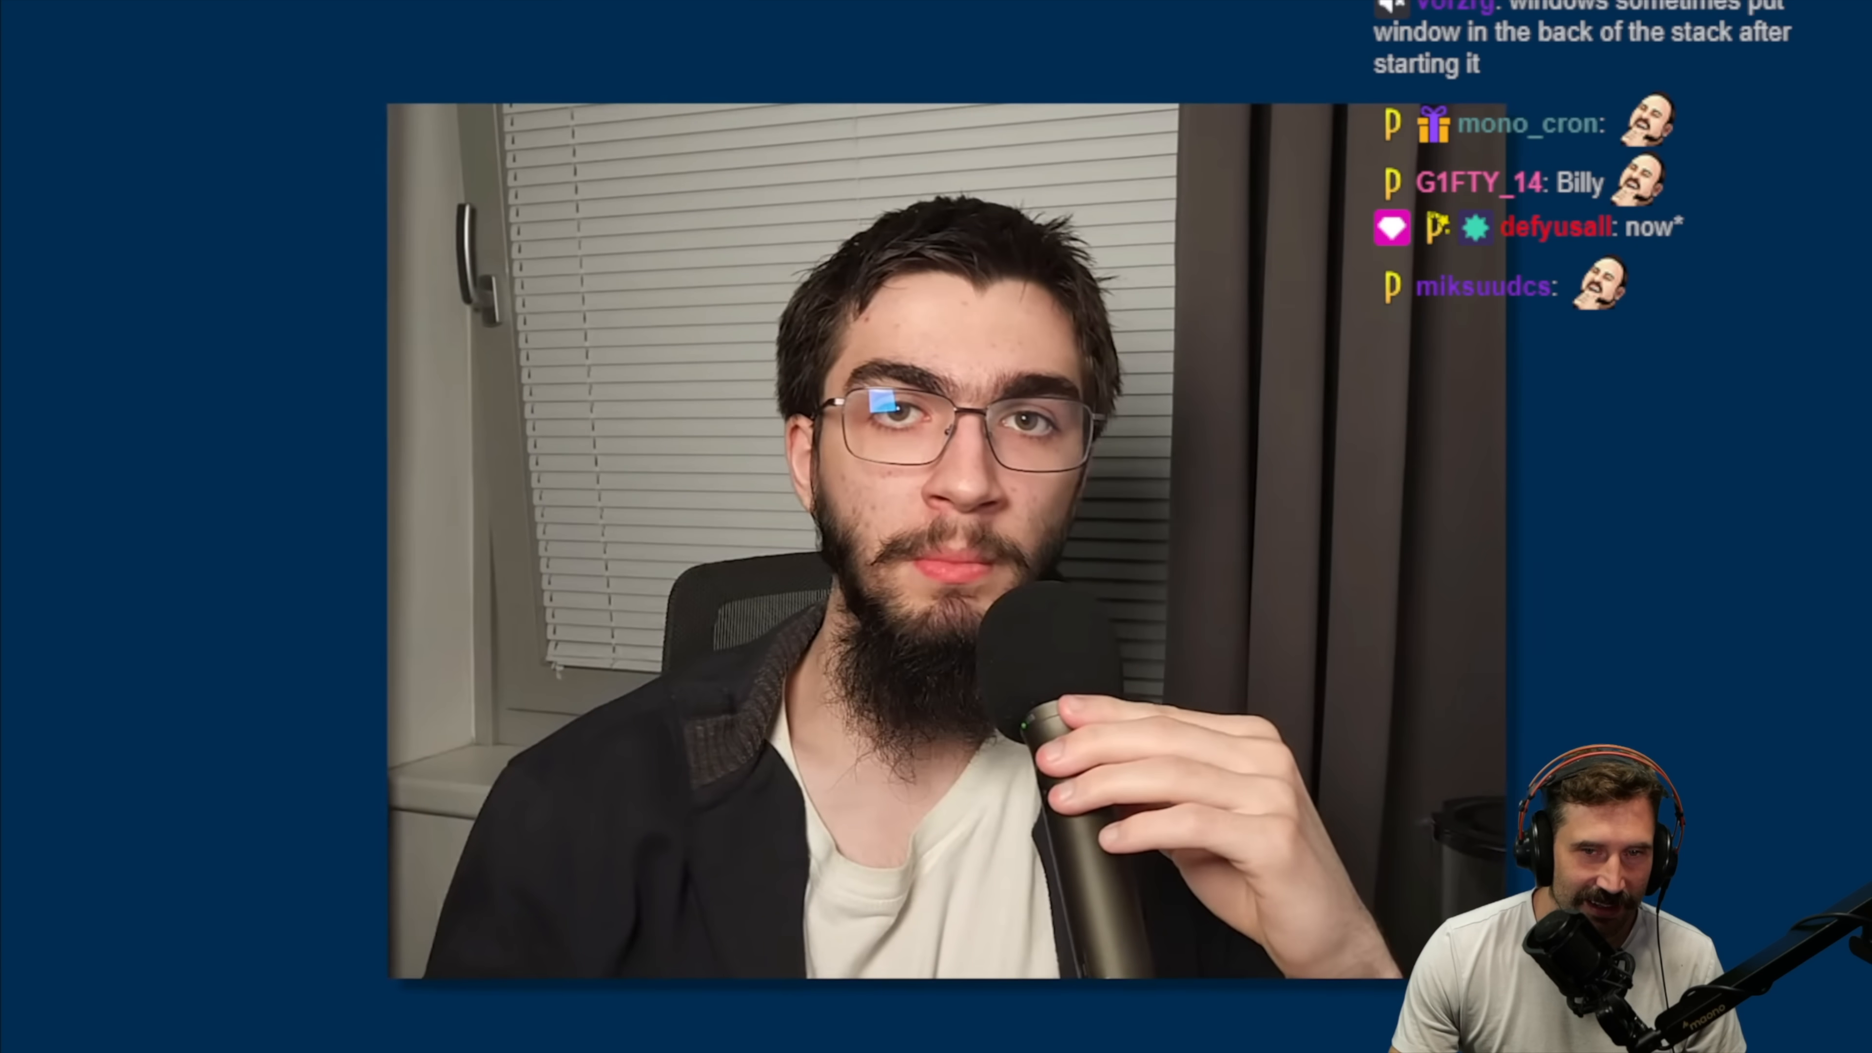
{"action": "mouse_move", "coordinate": [1645, 593]}
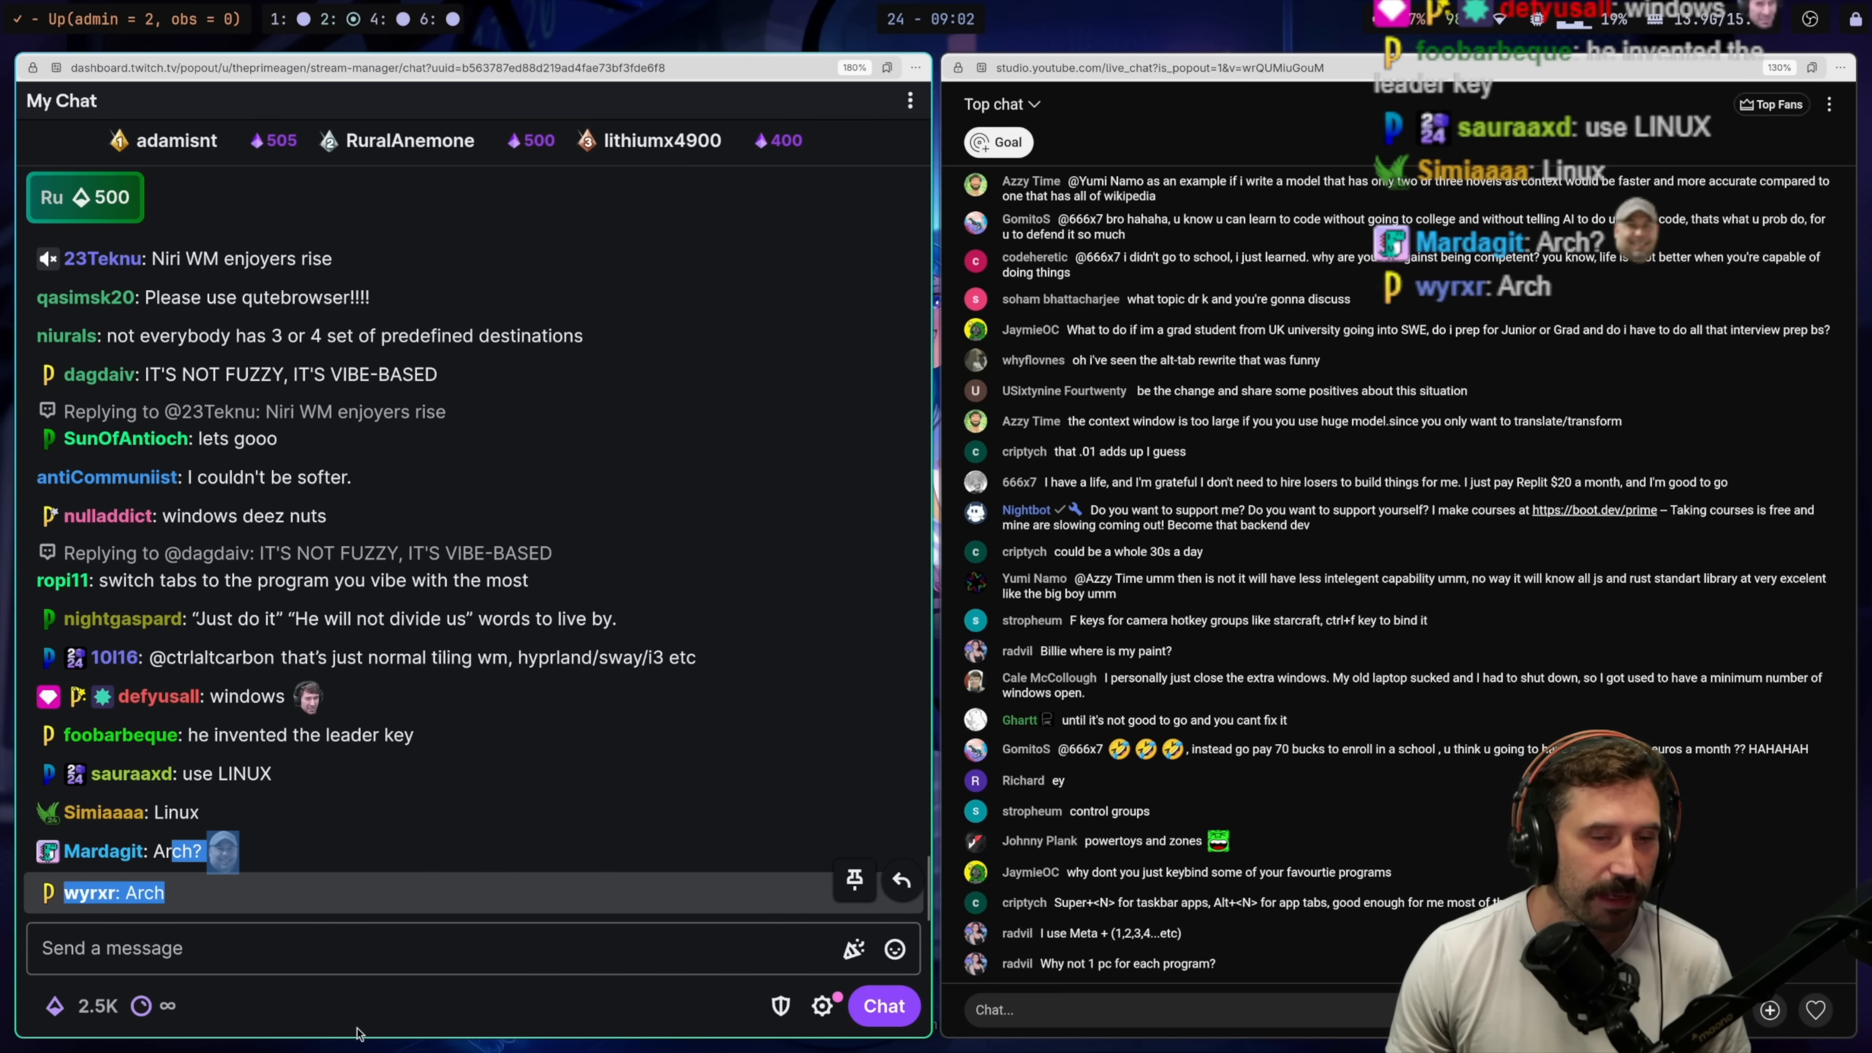
Switch to the Twitch and YouTube live chat popouts placed side by side
{"action": "left_click", "coordinate": [466, 947]}
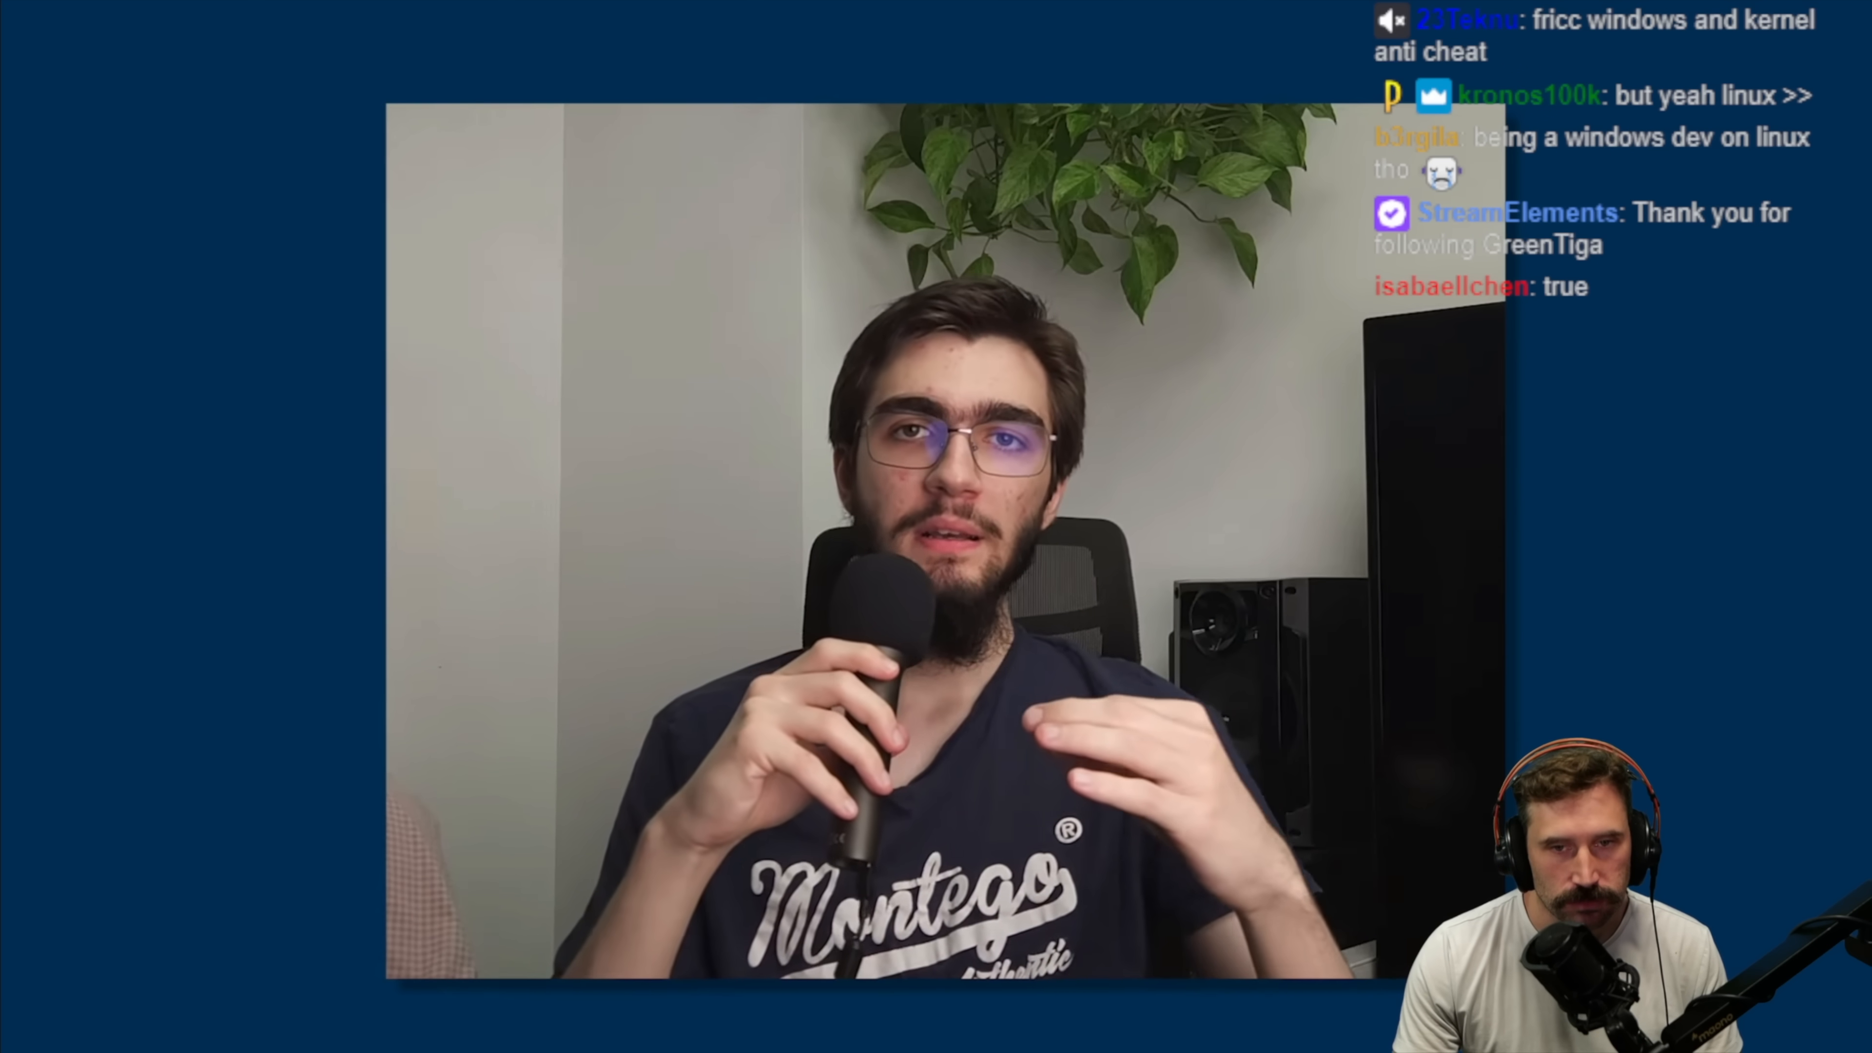
{"action": "mouse_move", "coordinate": [1044, 680]}
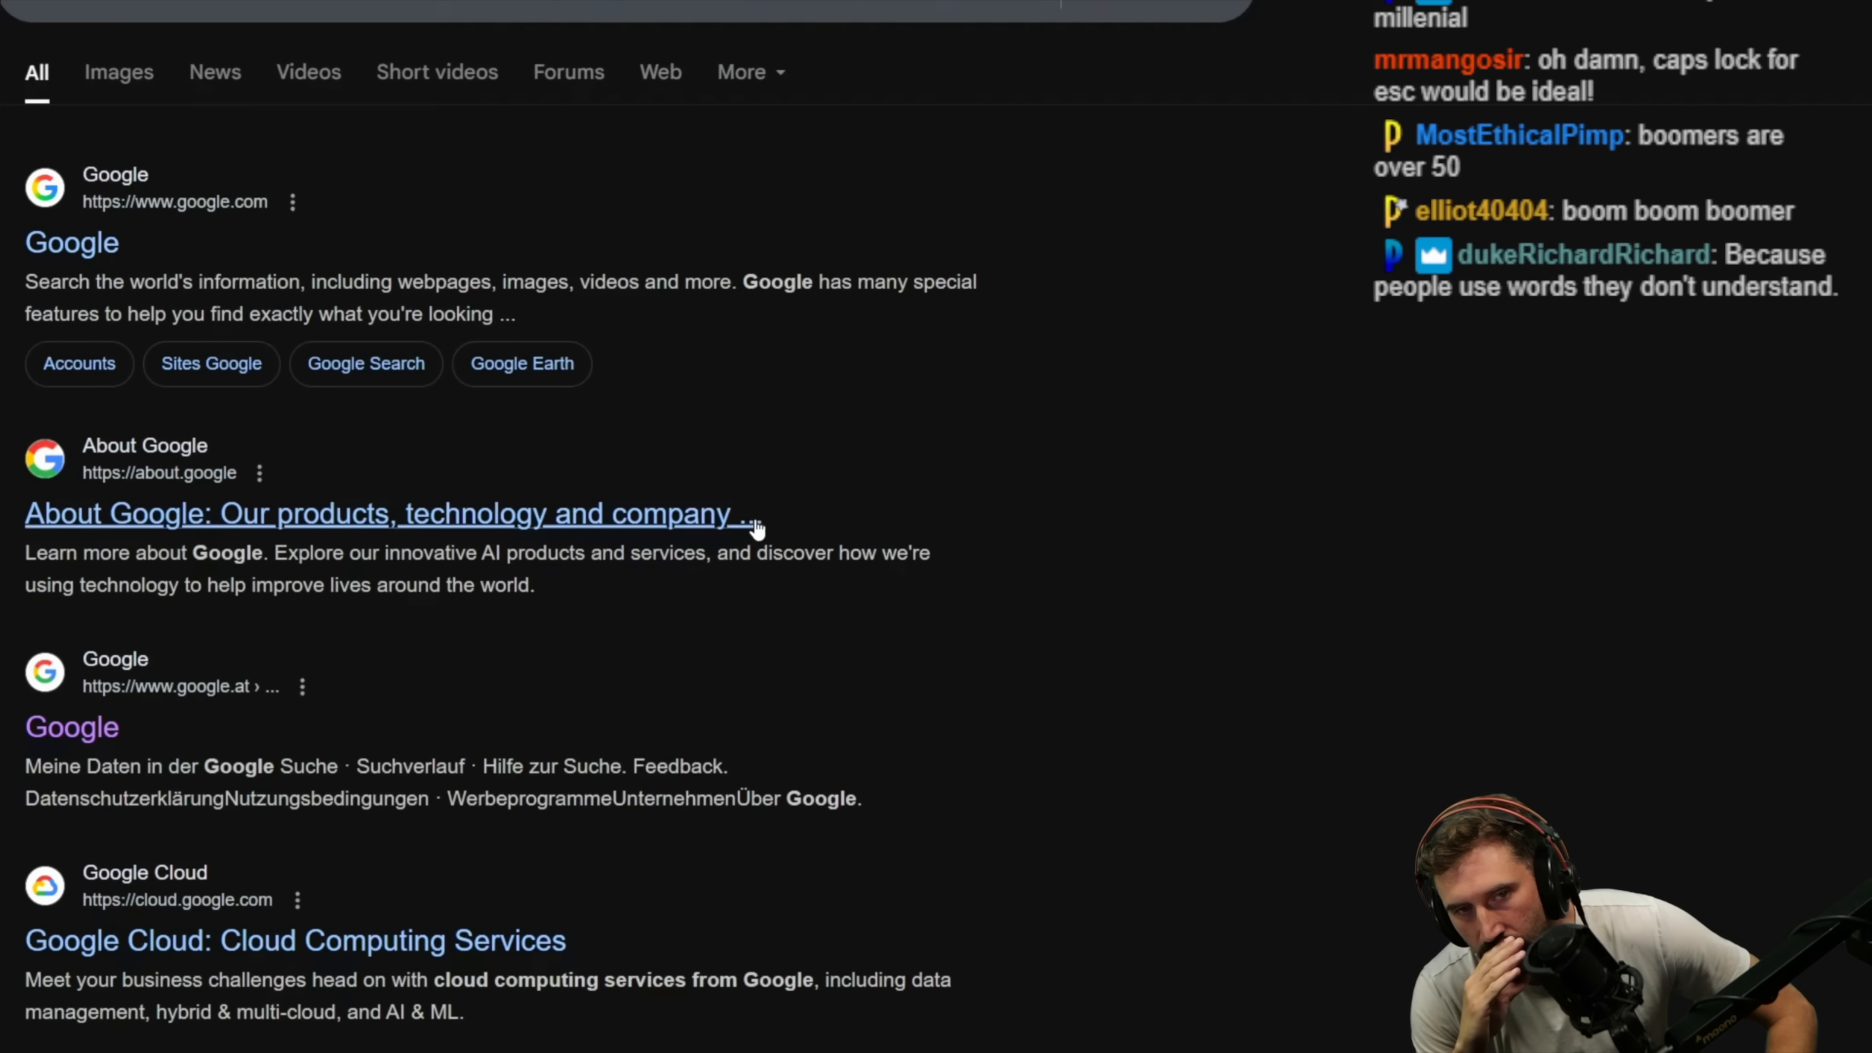
{"action": "type", "text": "how do"}
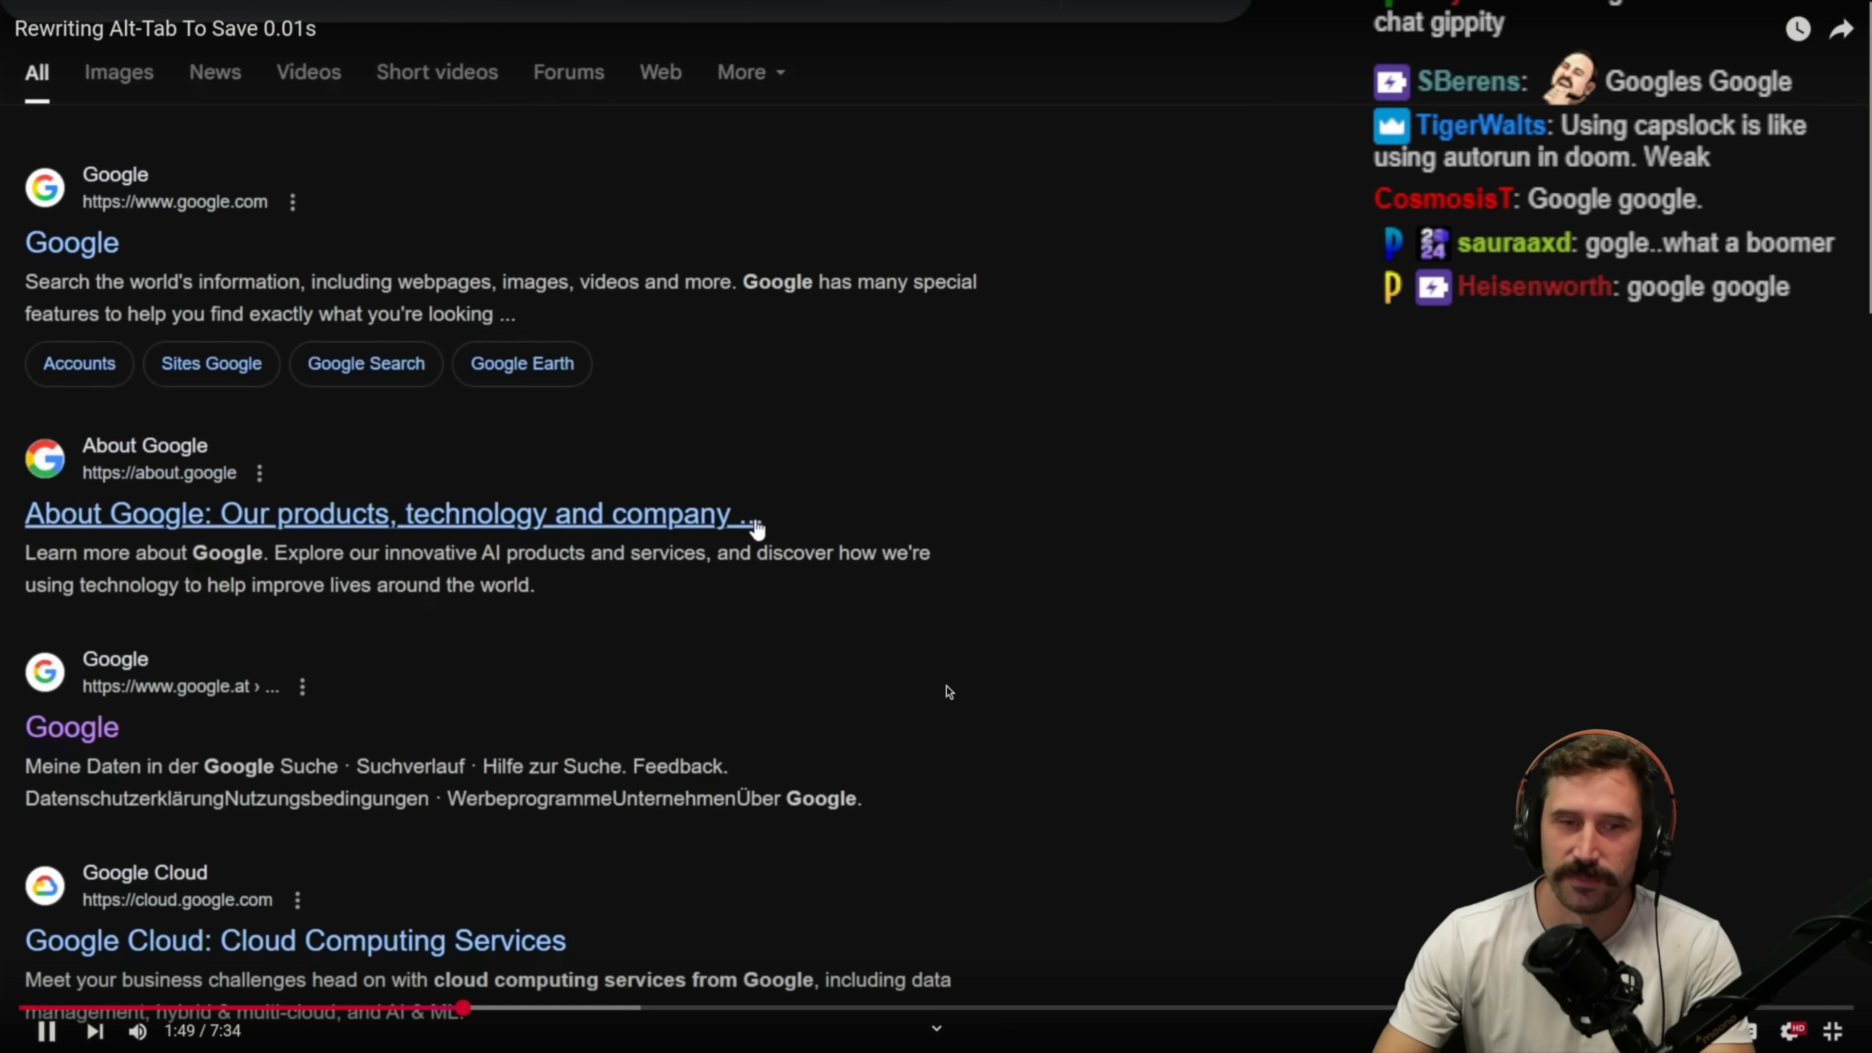
{"action": "type", "text": "how d"}
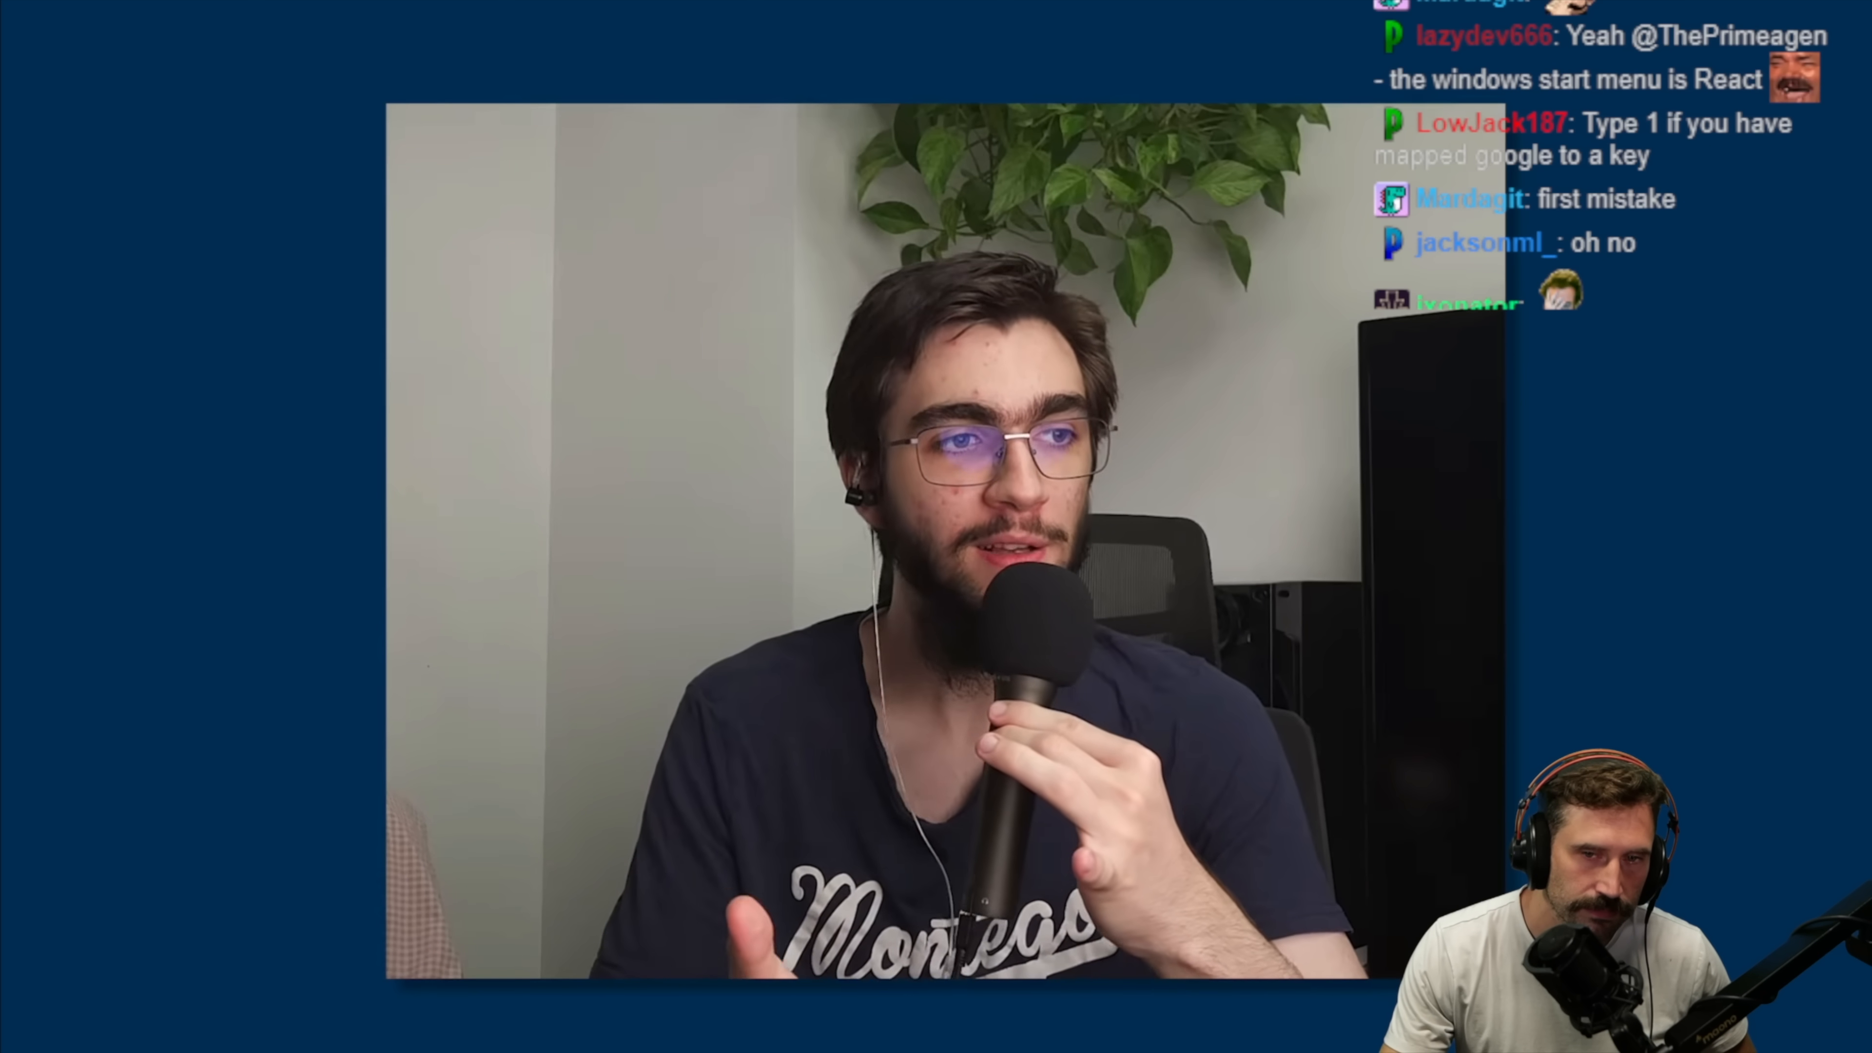
{"action": "type", "text": "how to make windows"}
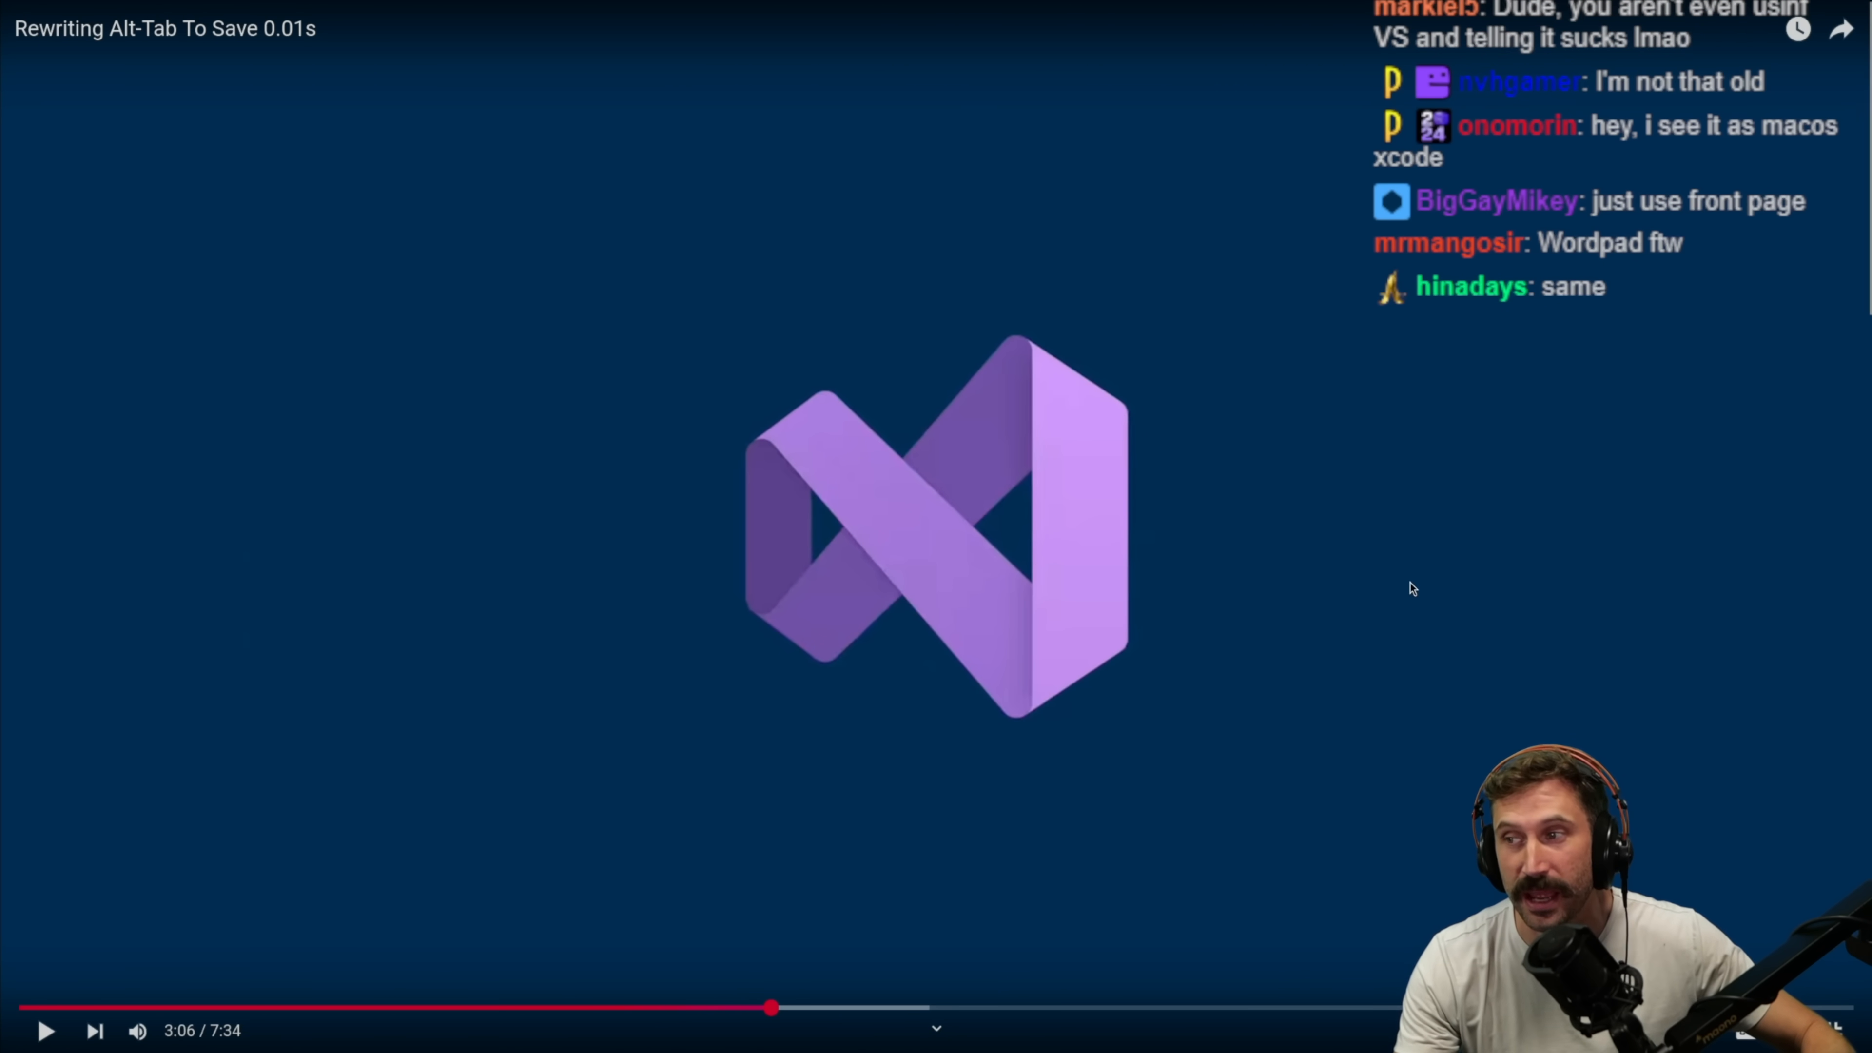
{"action": "mouse_move", "coordinate": [1271, 542]}
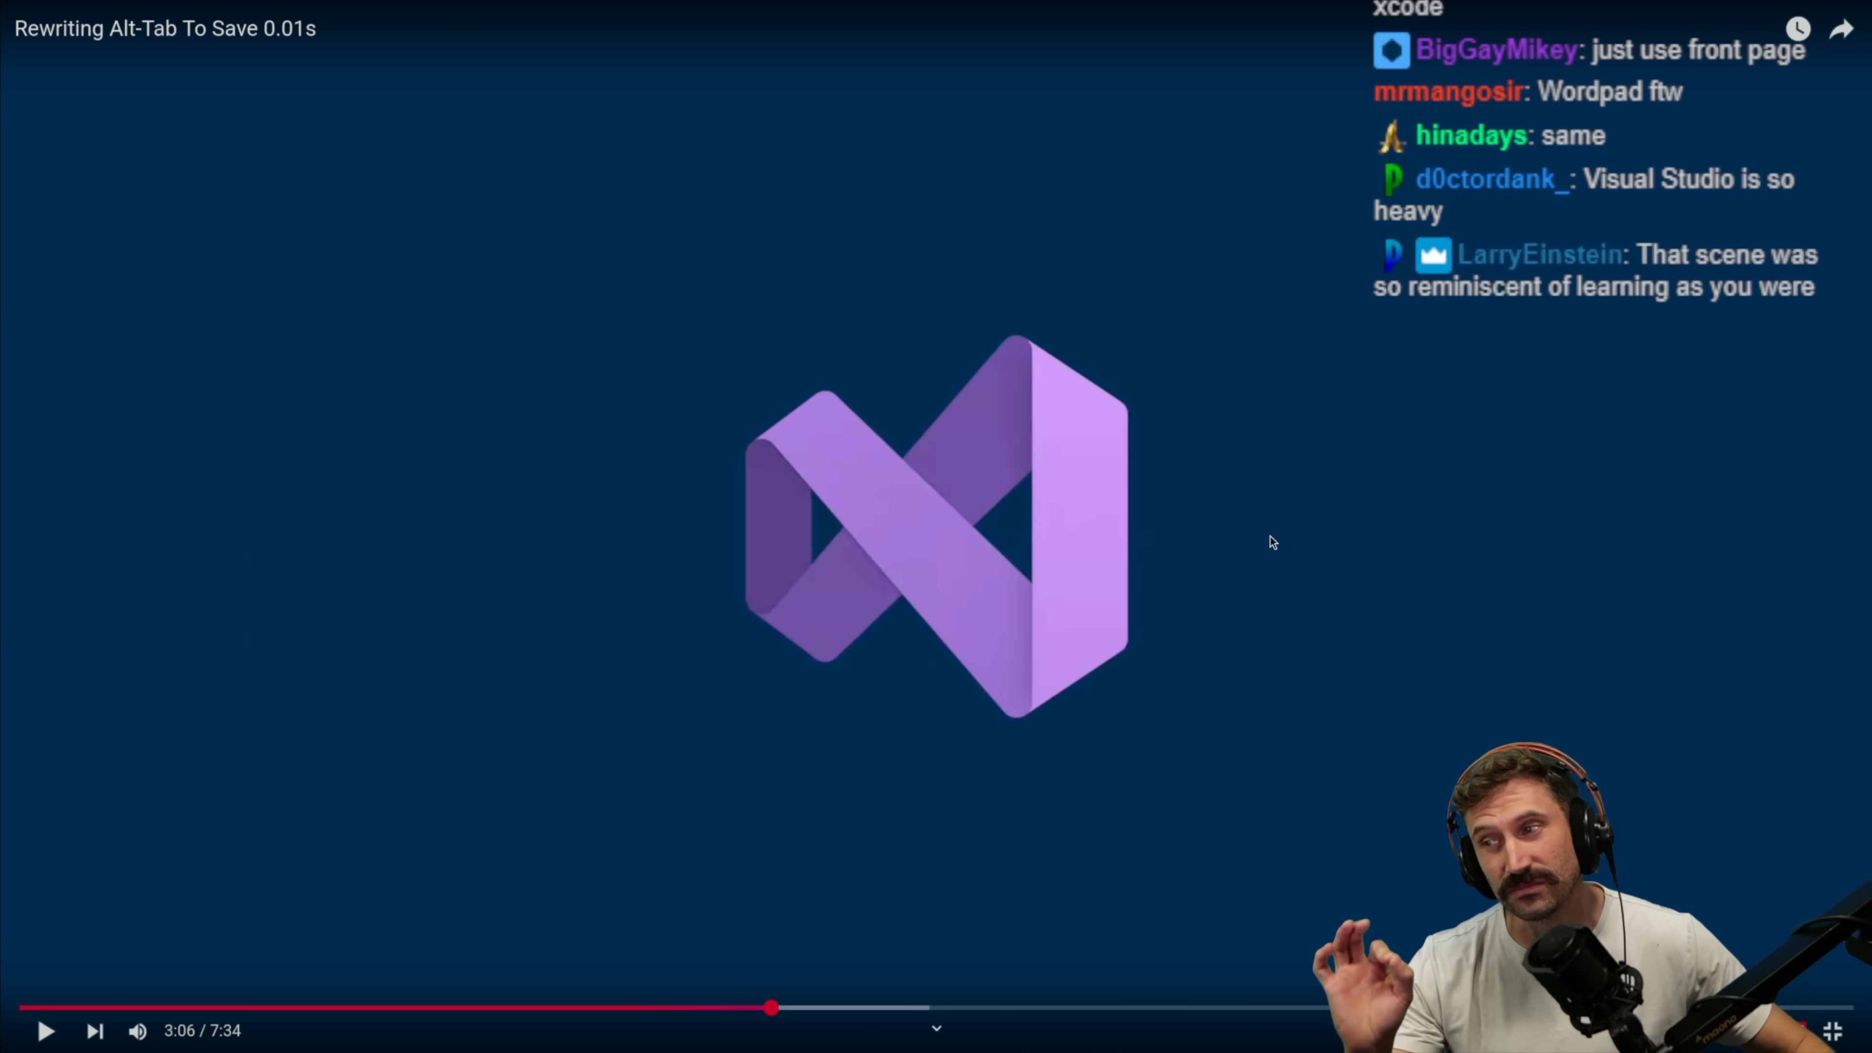
{"action": "left_click", "coordinate": [47, 1031]}
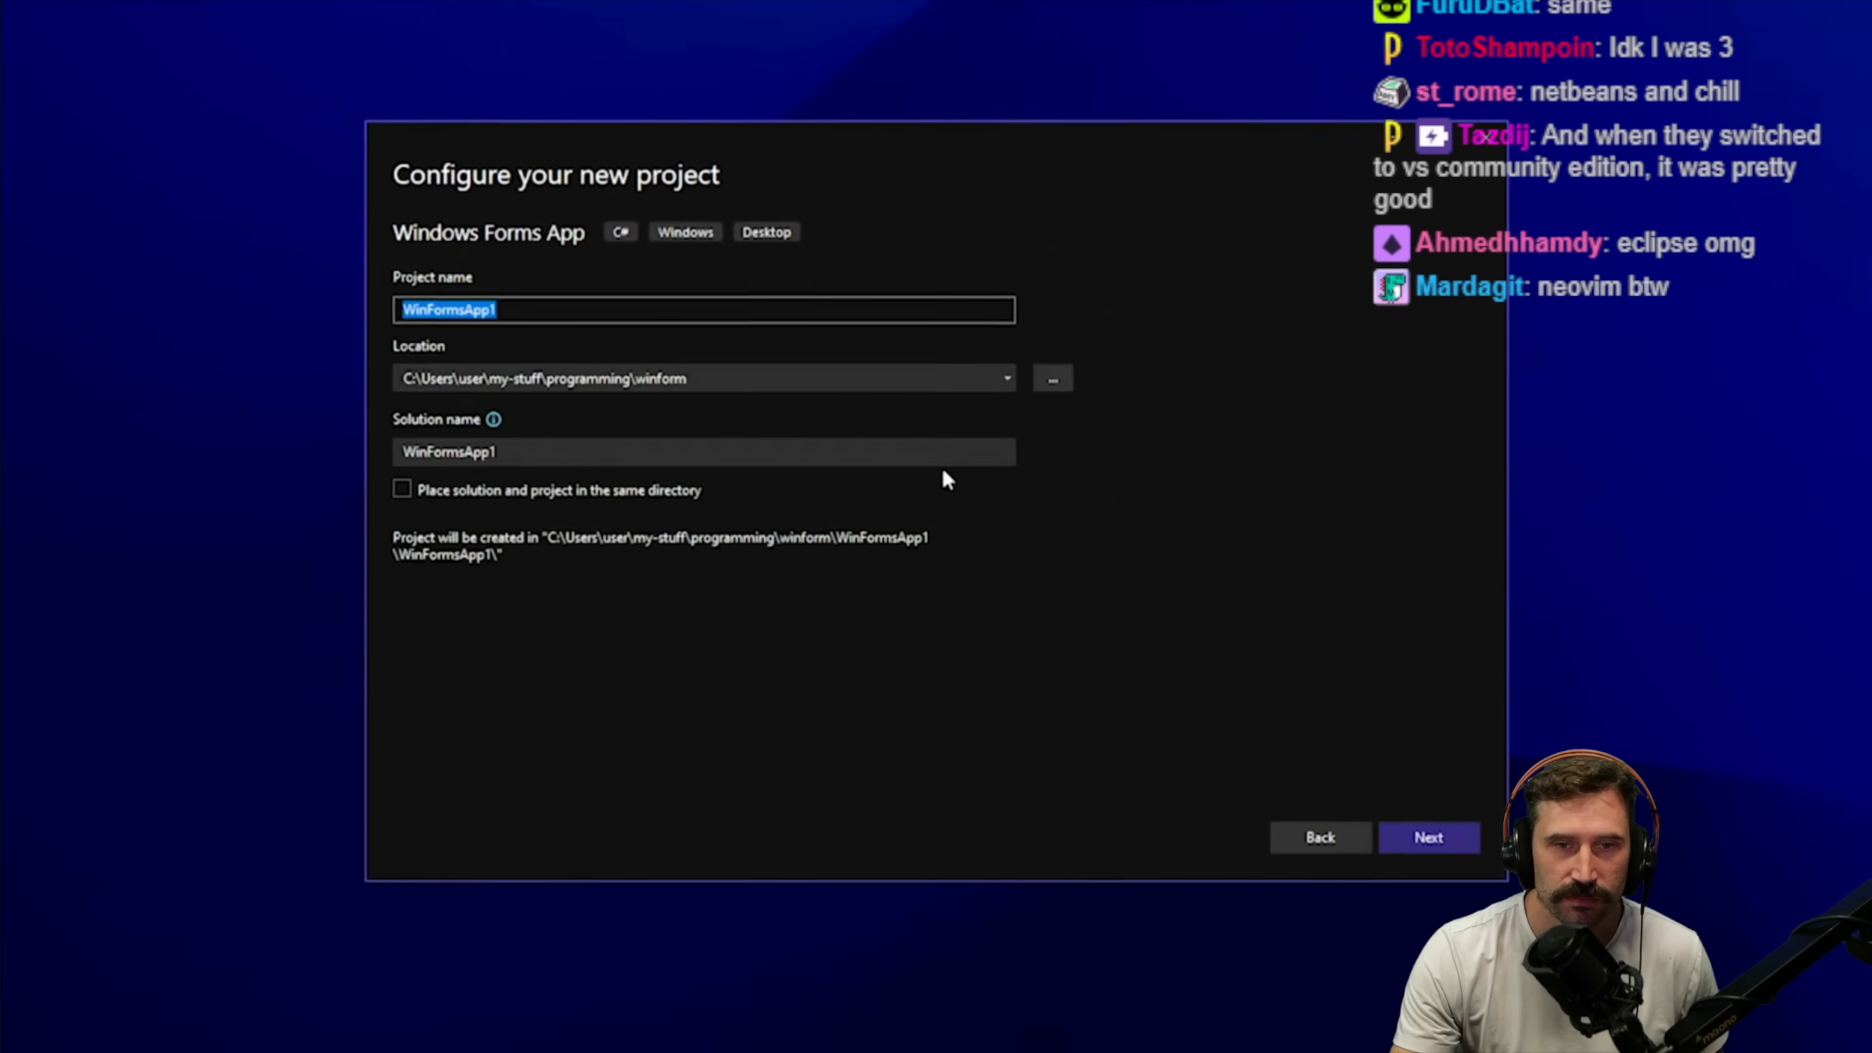
{"action": "left_click", "coordinate": [1427, 837]}
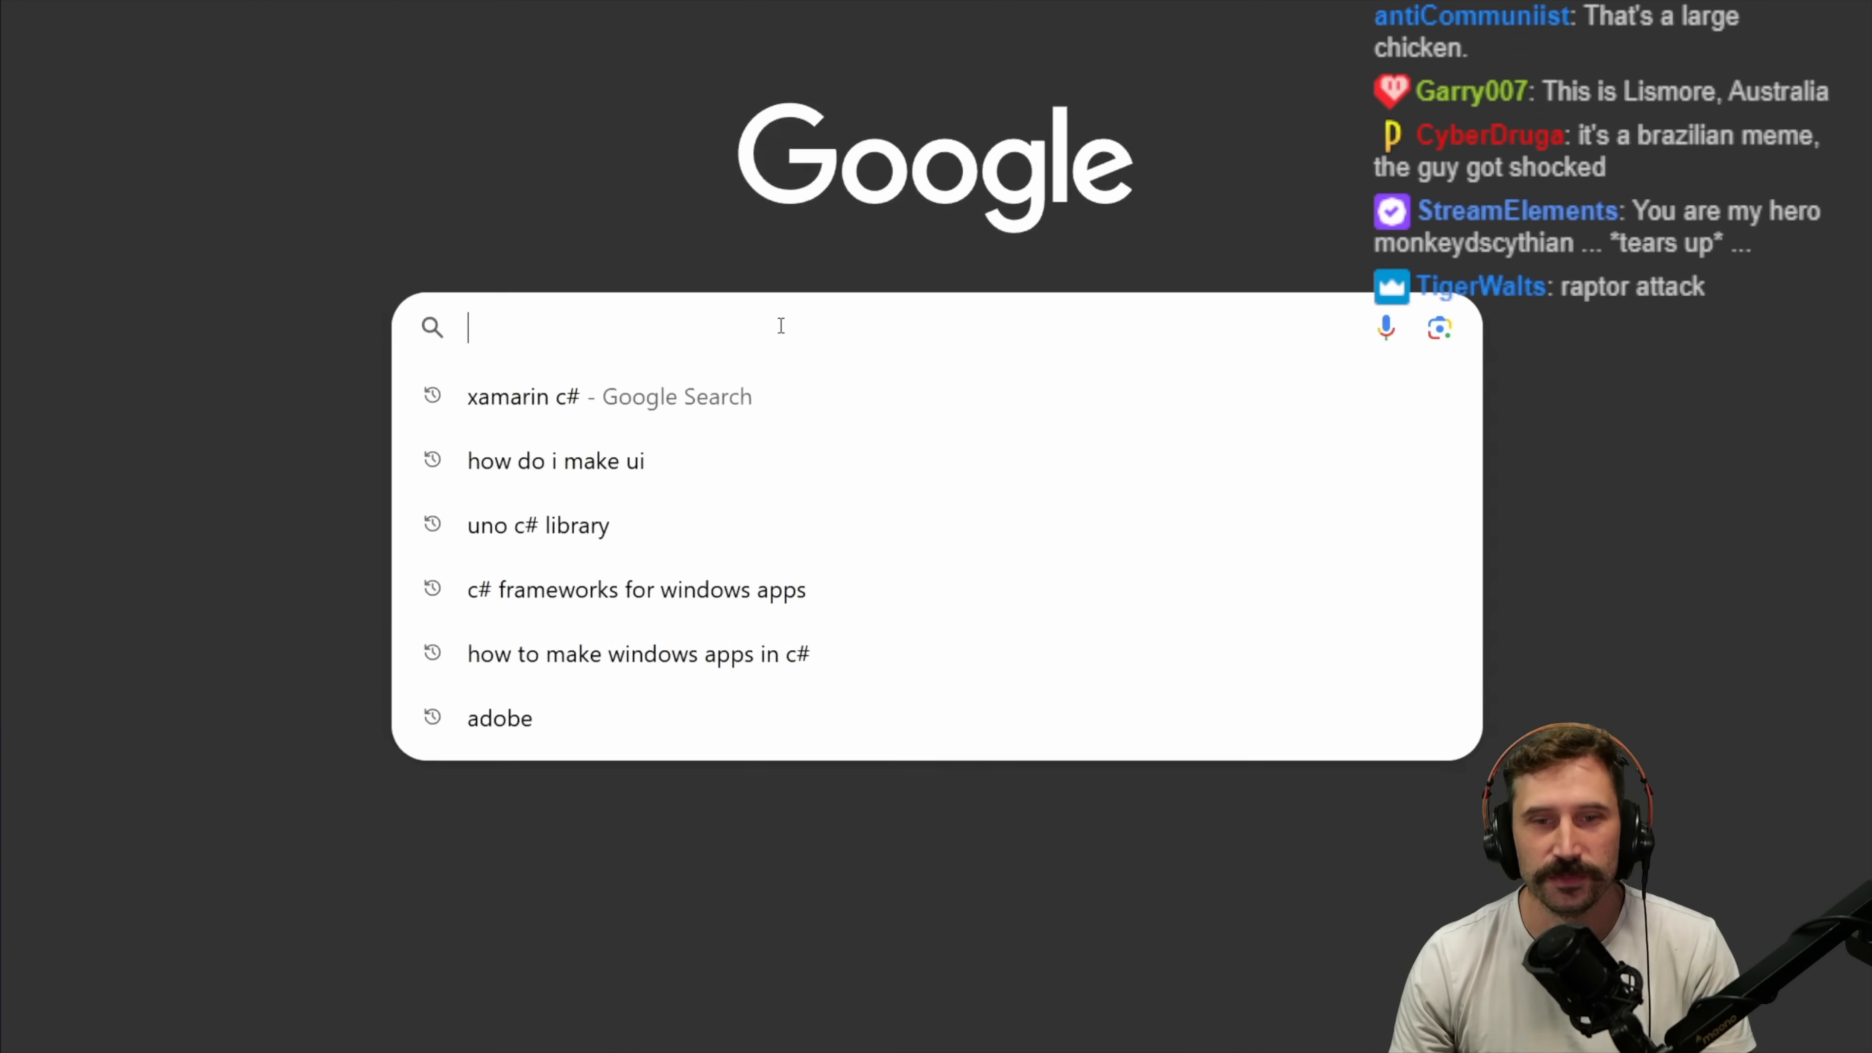
{"action": "type", "text": "bool boolean di"}
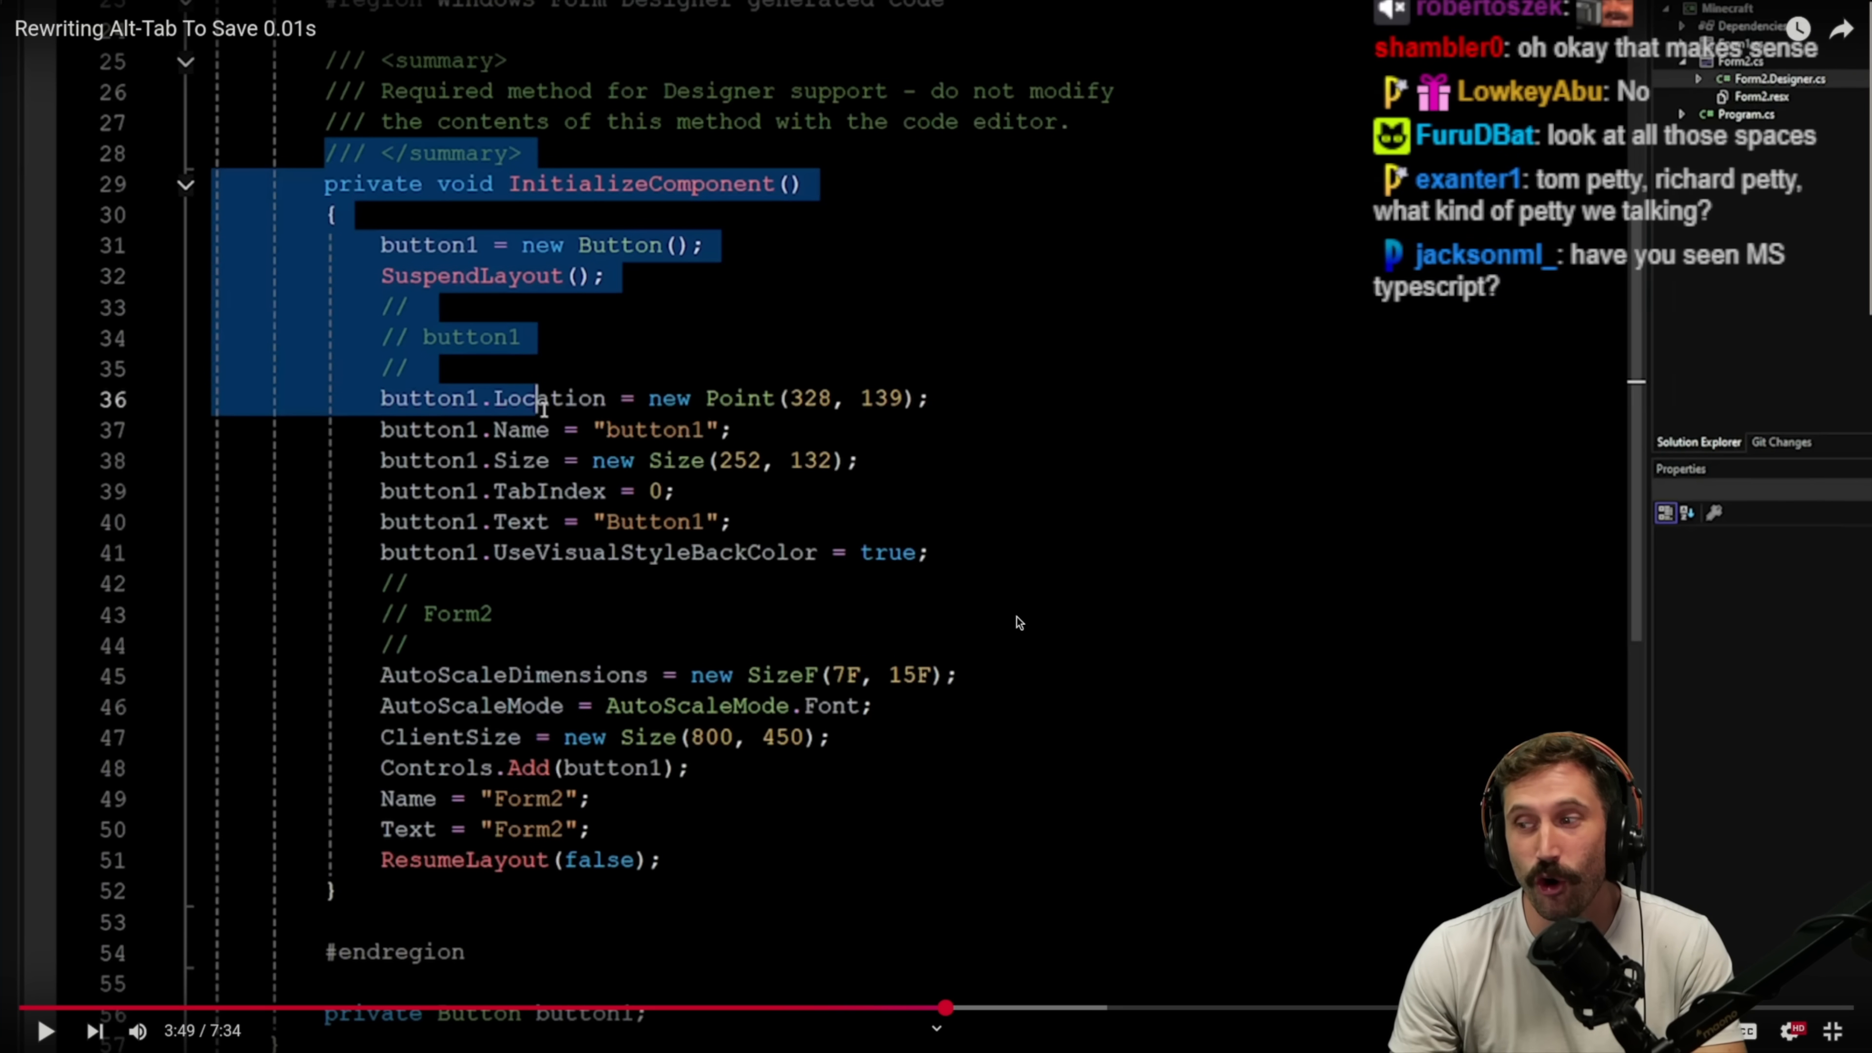
{"action": "mouse_move", "coordinate": [1041, 646]}
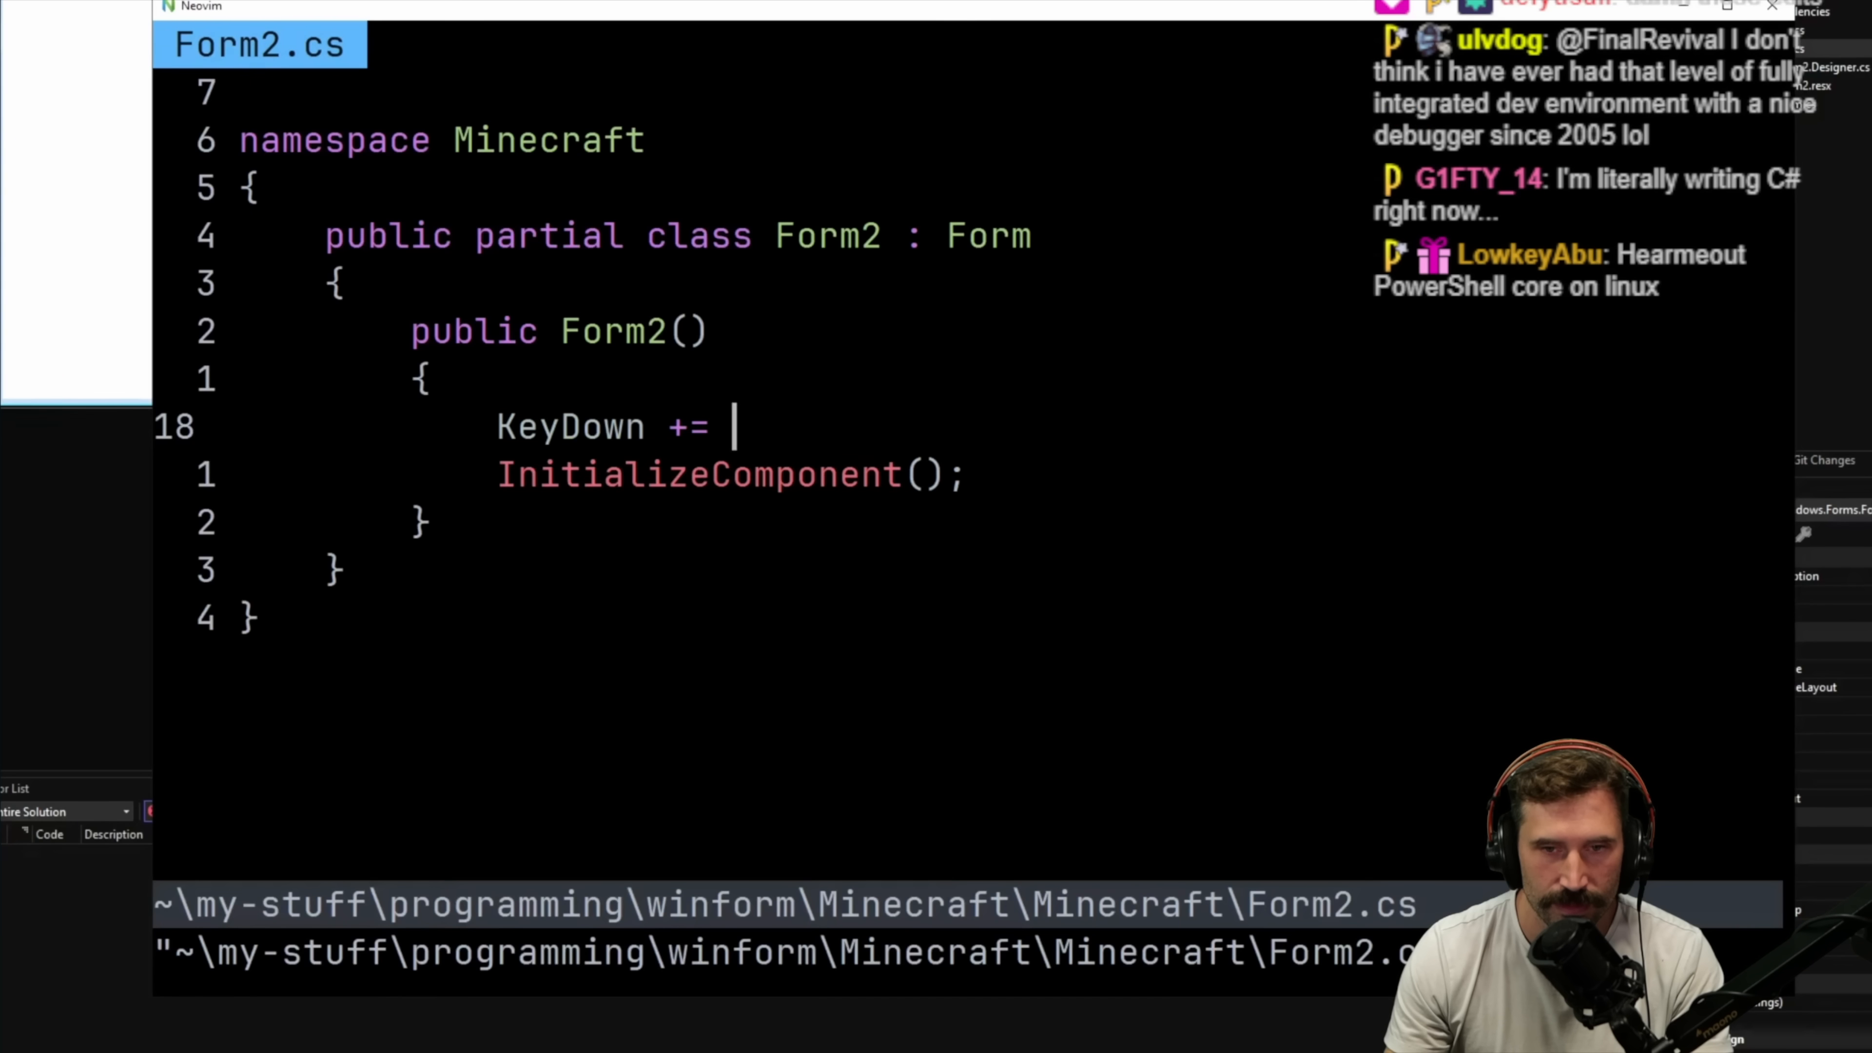
{"action": "left_click", "coordinate": [904, 174]}
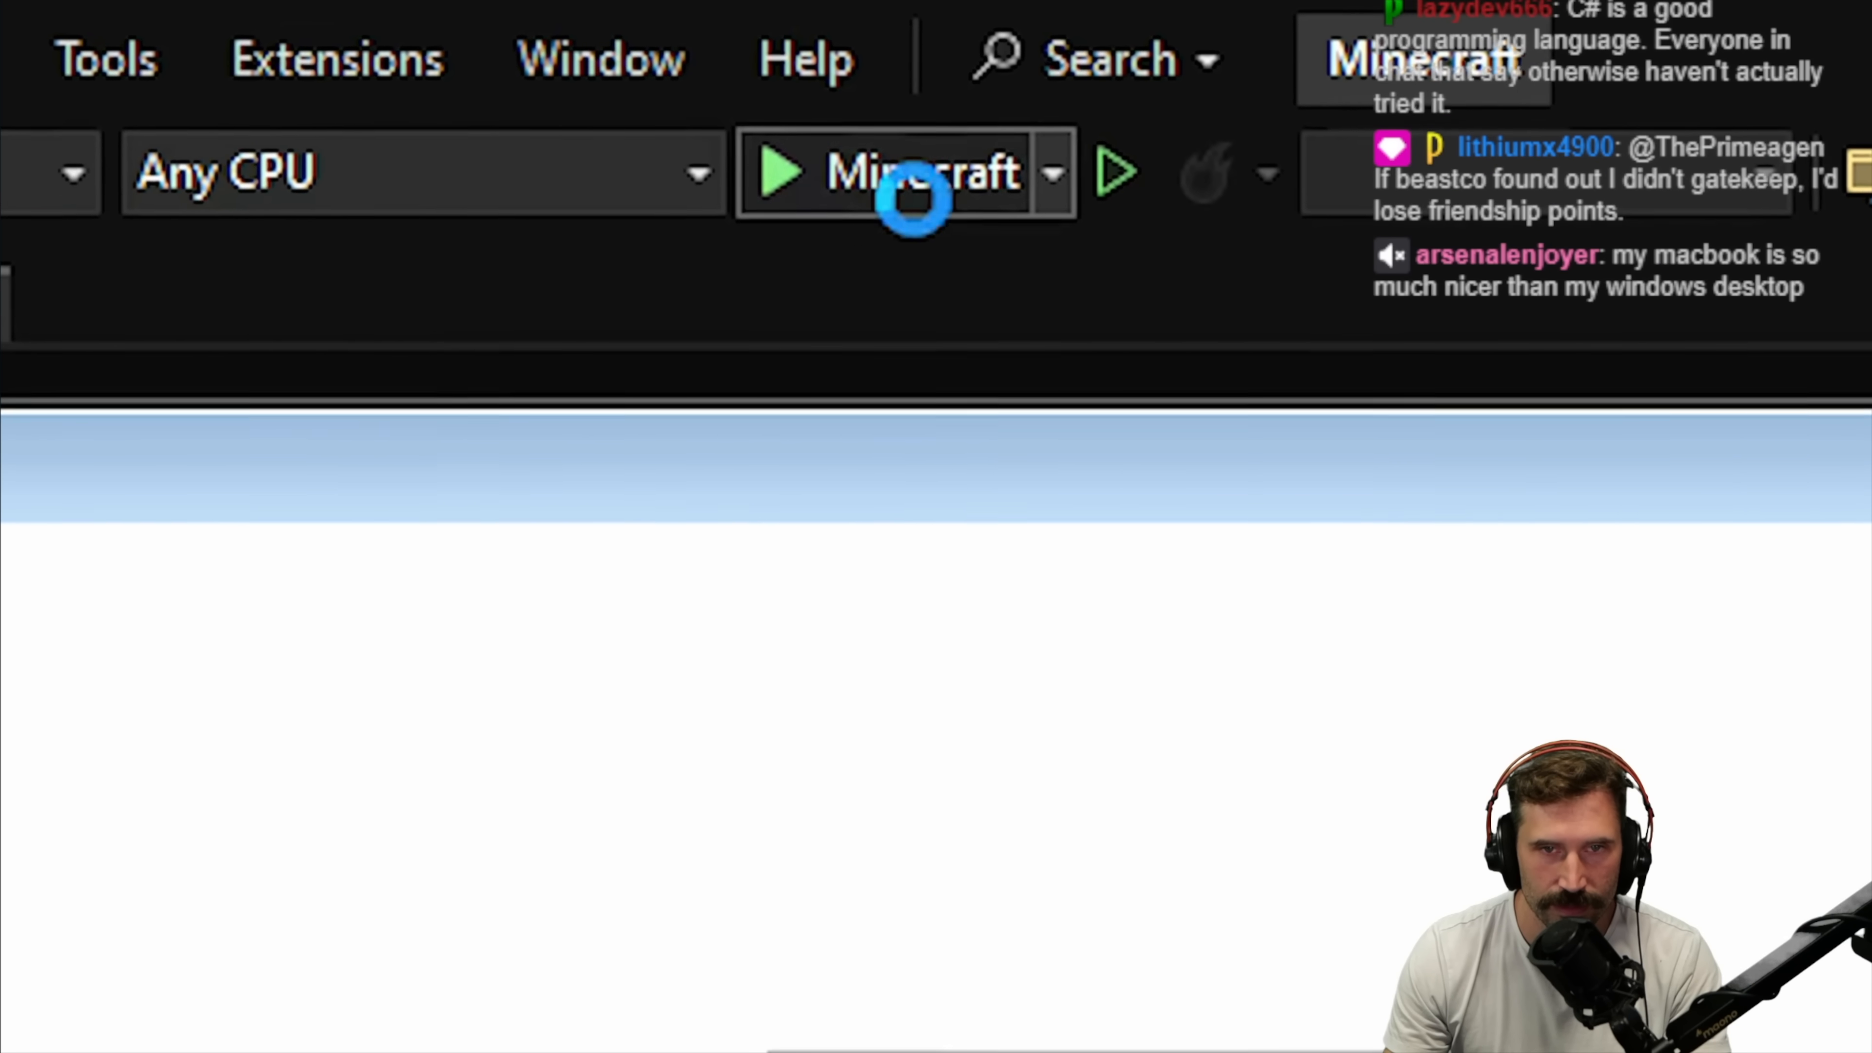
{"action": "left_click", "coordinate": [783, 172]}
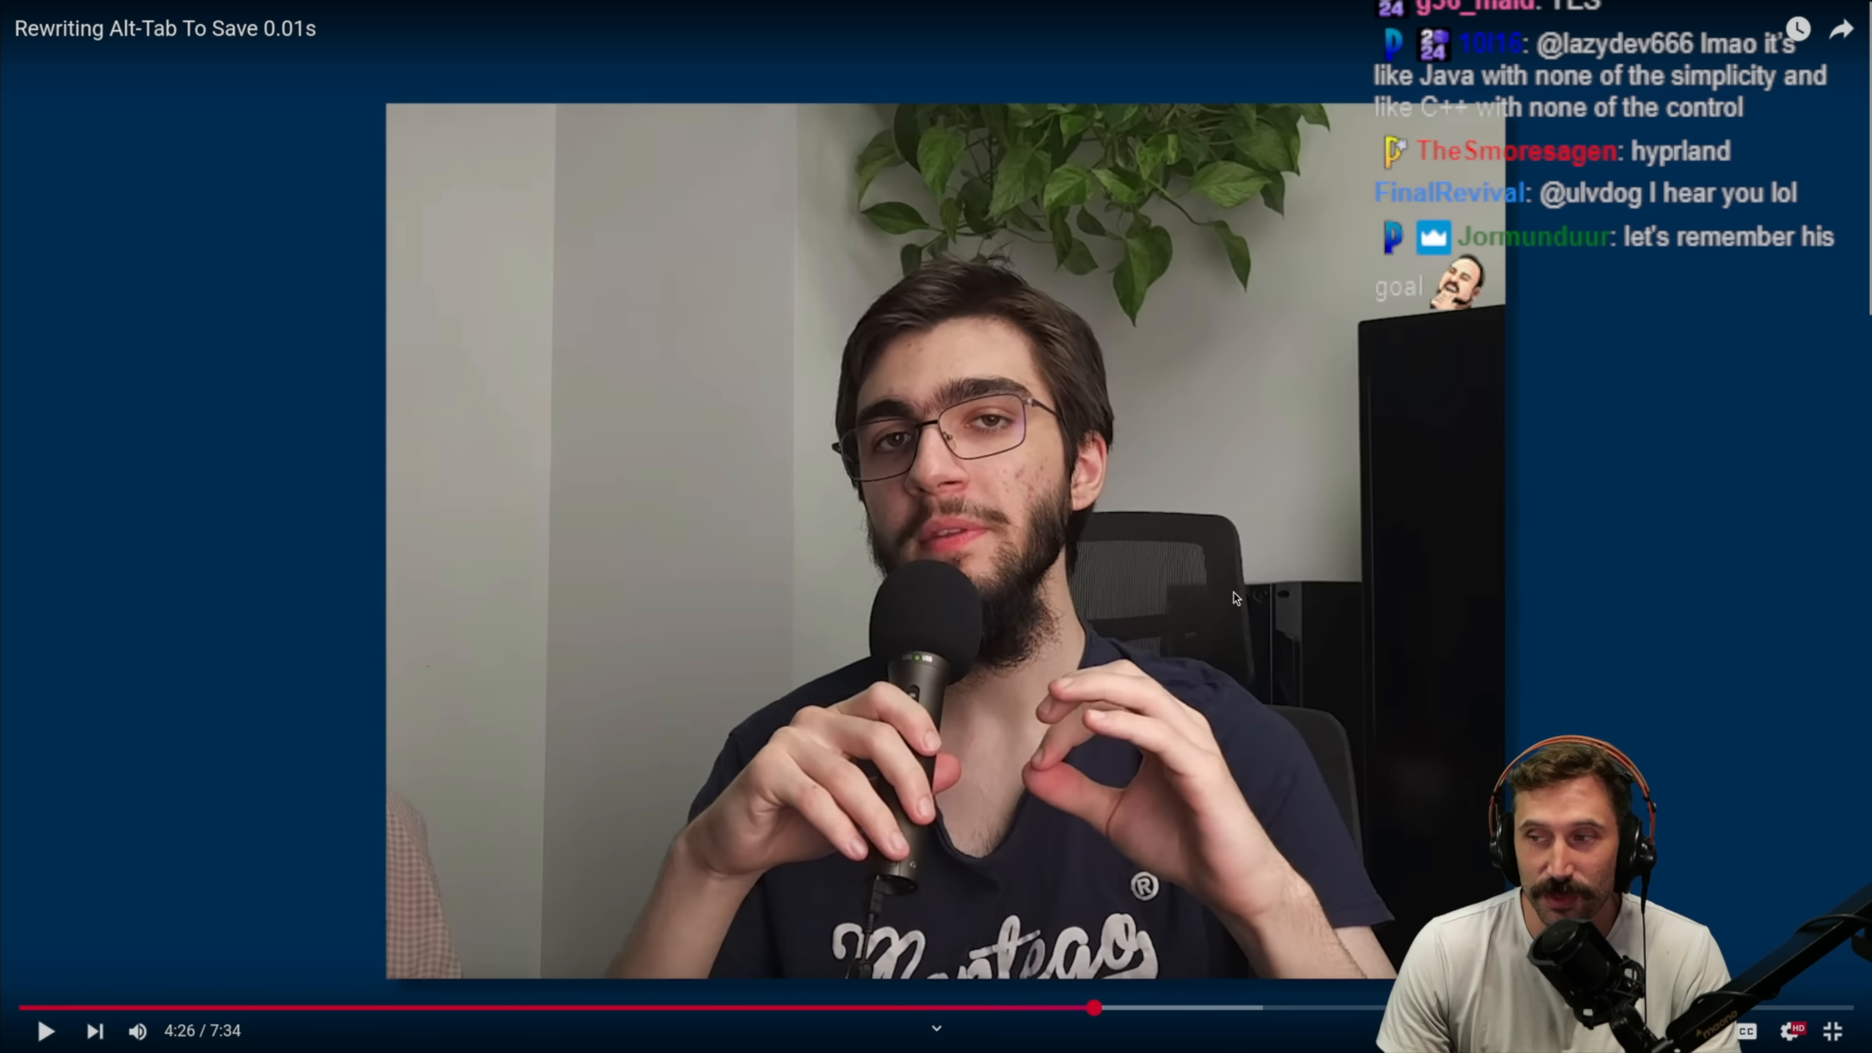
{"action": "left_click", "coordinate": [46, 1031]}
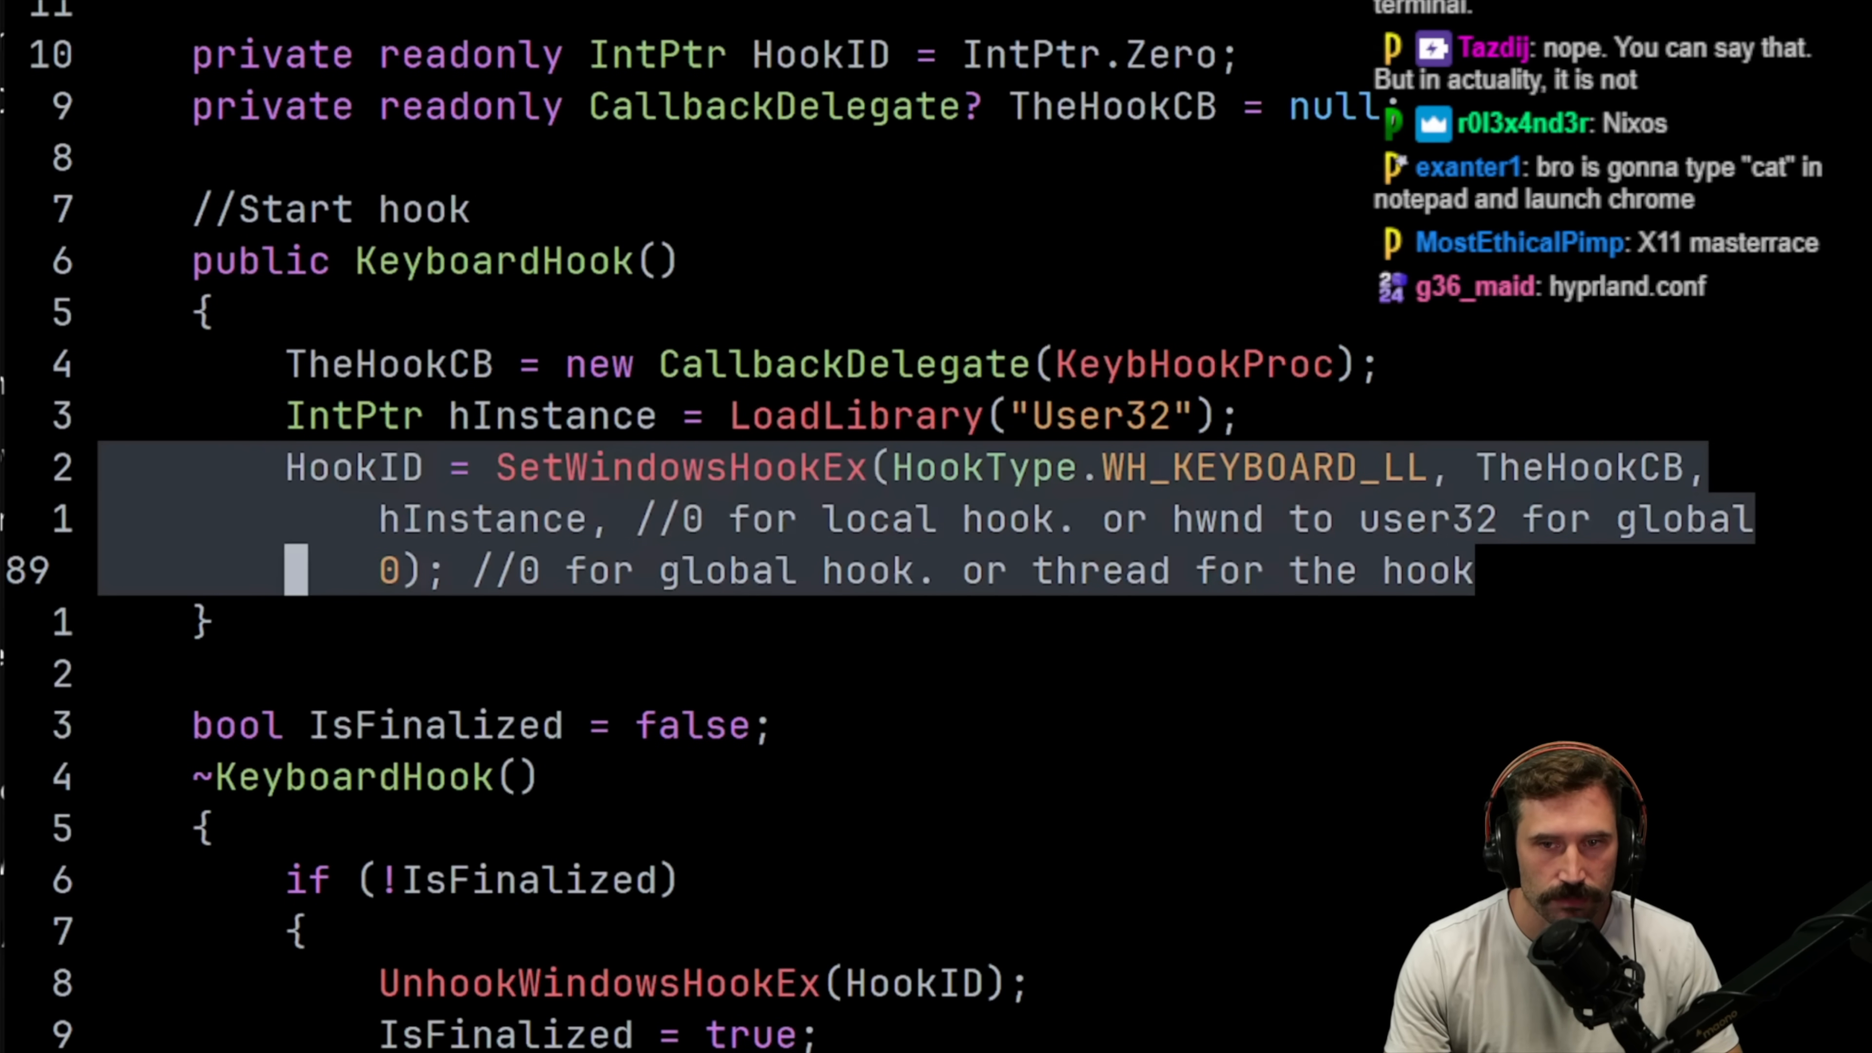
Keep the video playing past the EnumWindows Google results to about 6:12
{"action": "scroll", "scroll_direction": "down", "scroll_amount": 3}
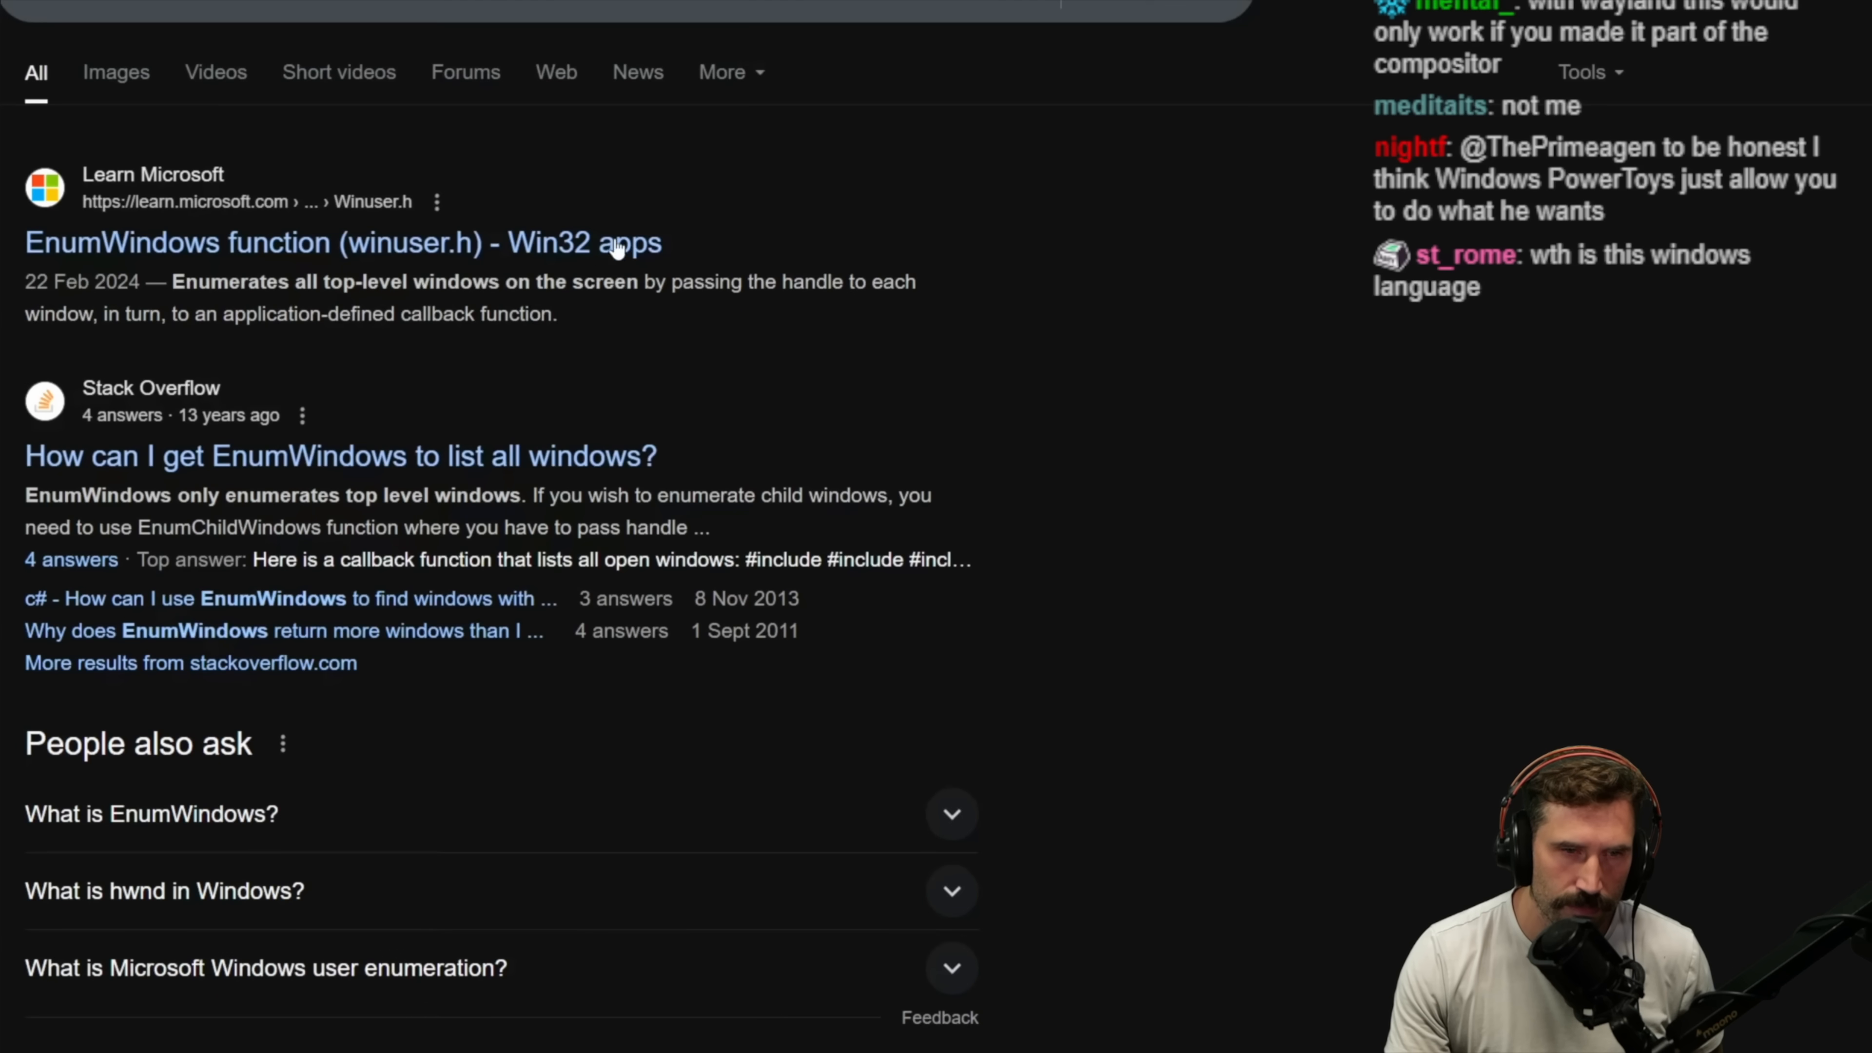
{"action": "left_click", "coordinate": [344, 243]}
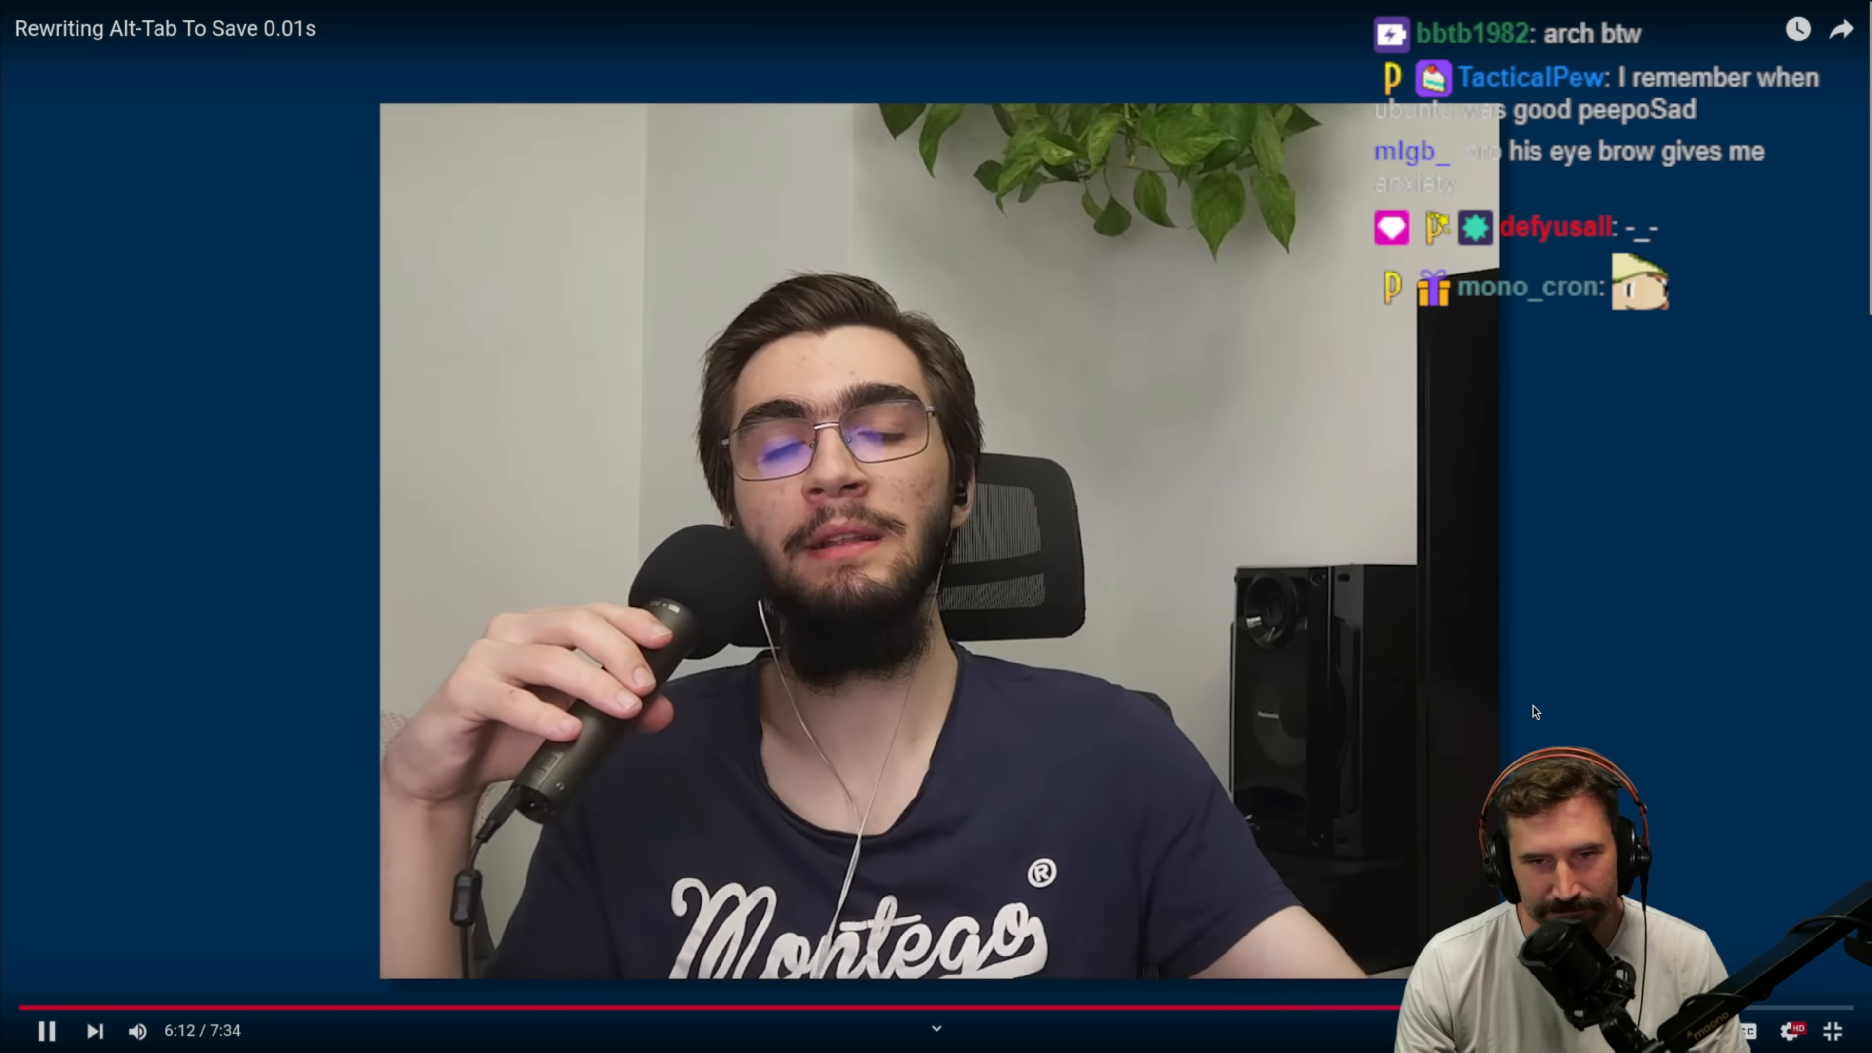
Note 'winform d' while the video walks through the WinForms hotkey label code
{"action": "type", "text": "winform d"}
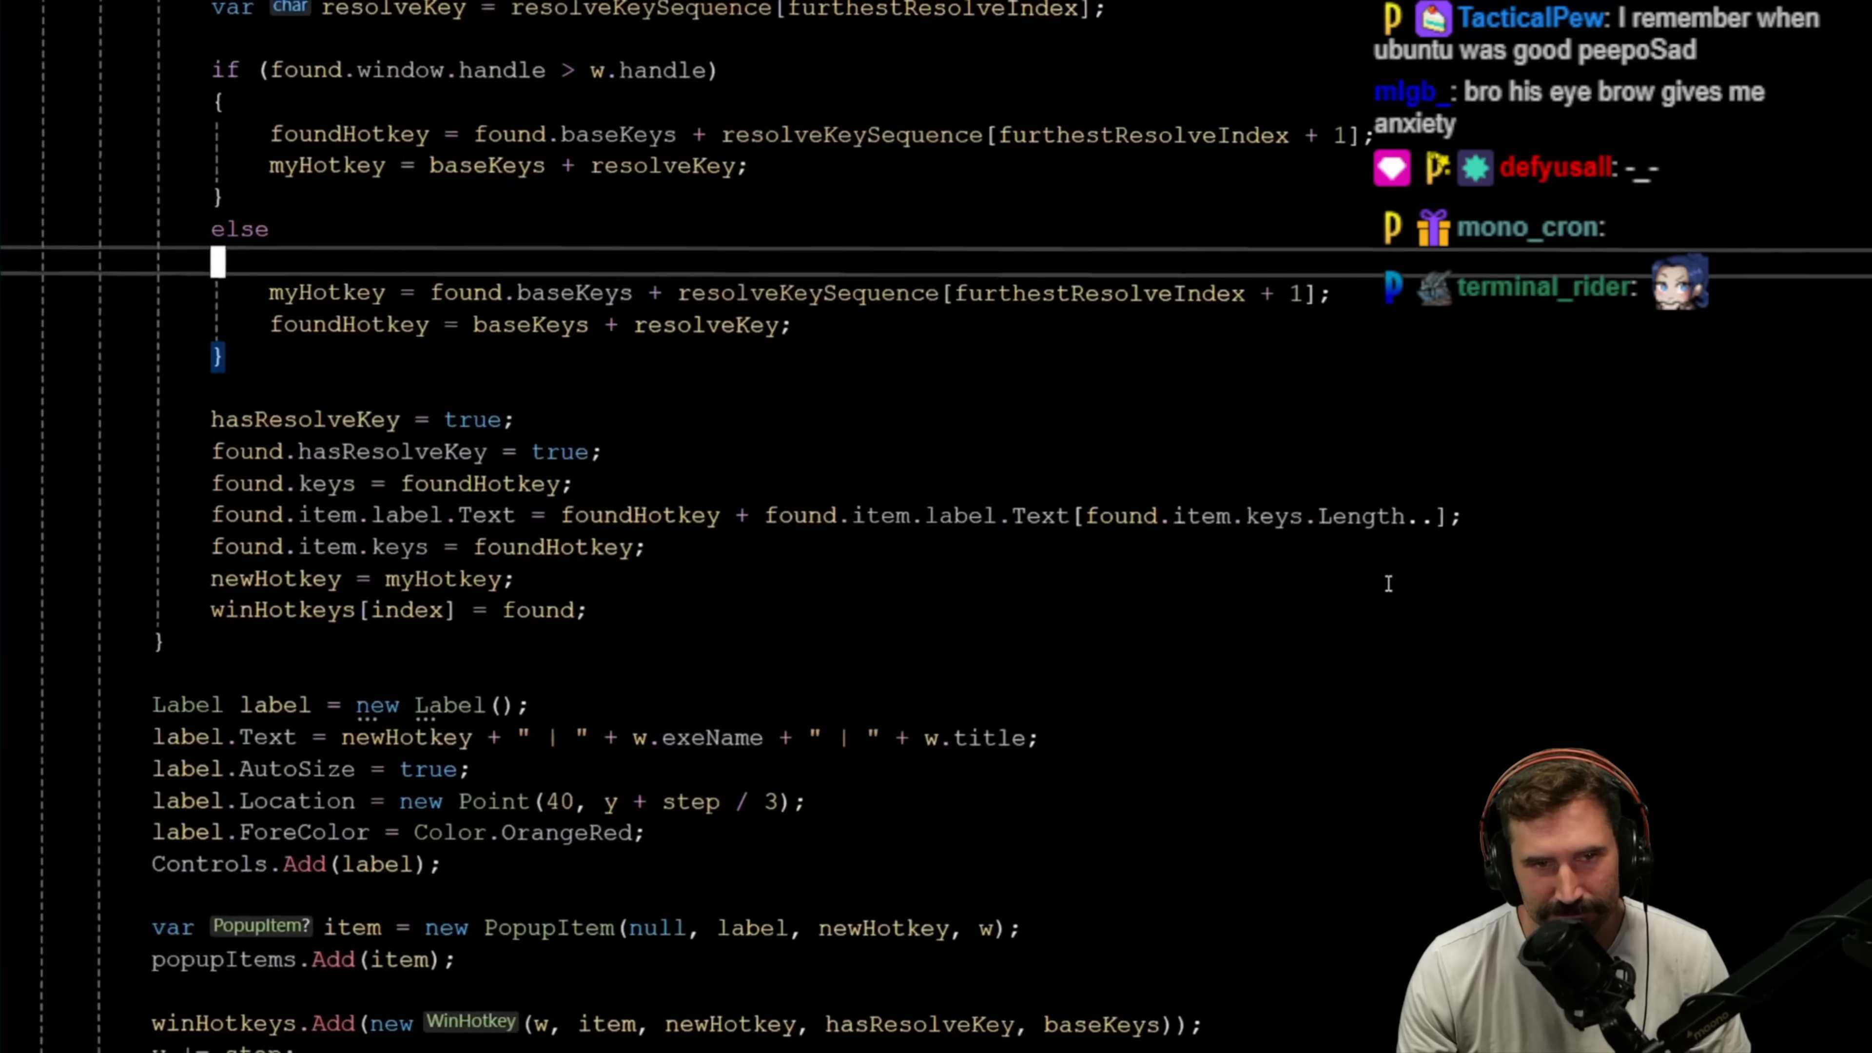
{"action": "scroll", "scroll_direction": "down", "scroll_amount": 3}
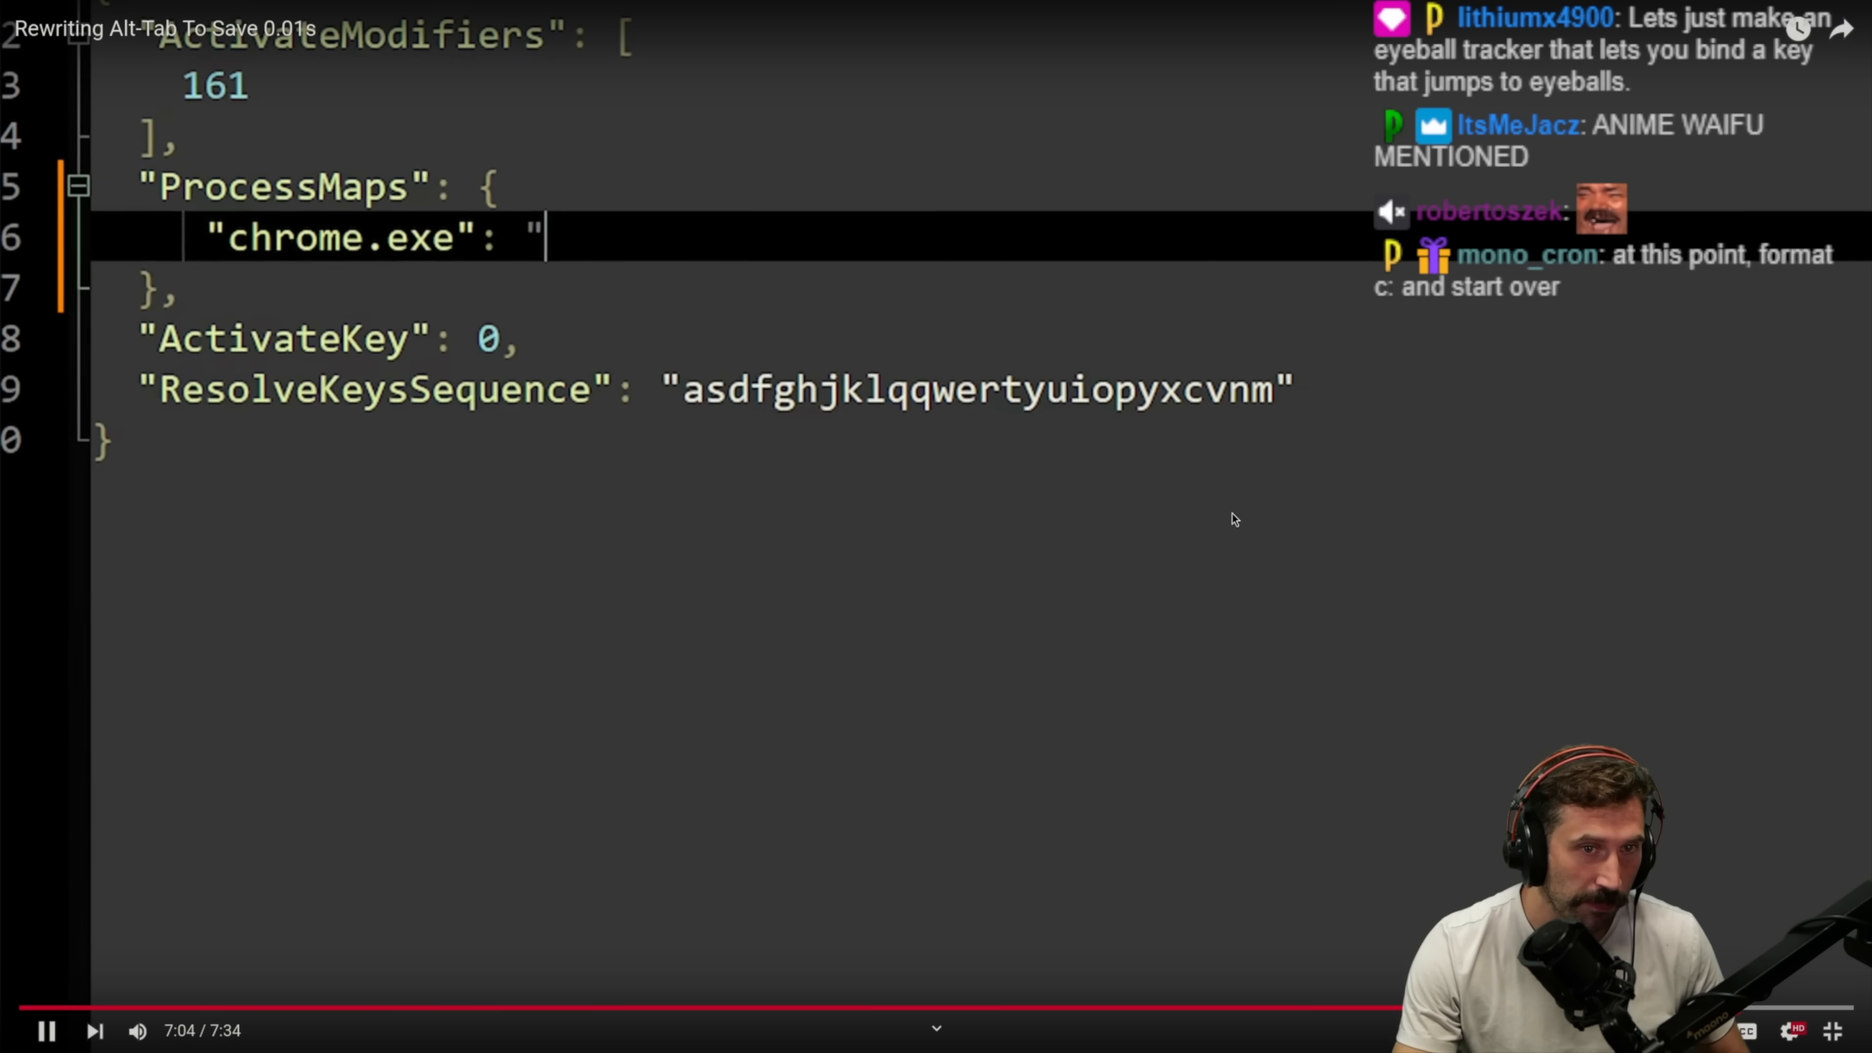
Note 'browser' as the video shows the JSON config mapping chrome.exe to a key
{"action": "type", "text": "browser"}
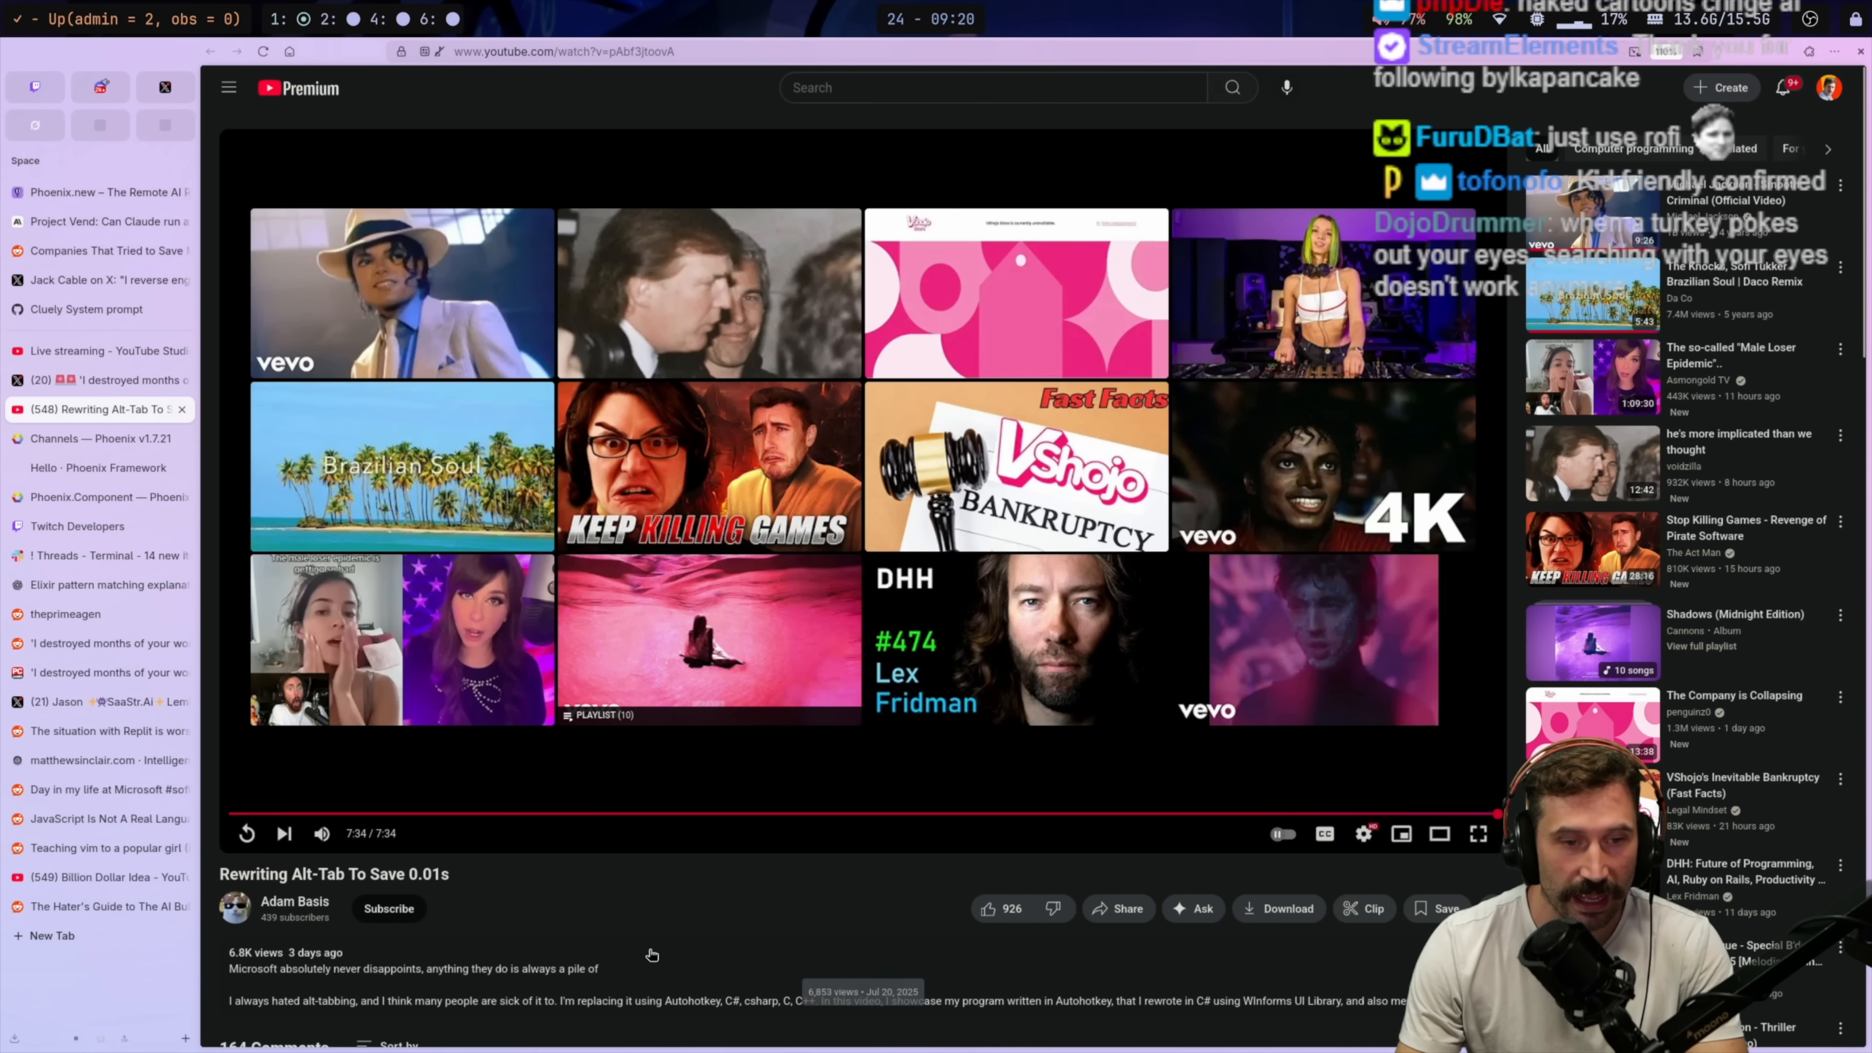
Scroll the watch page down to the description and 164 comments after the video ends
{"action": "scroll", "scroll_direction": "down", "scroll_amount": 3}
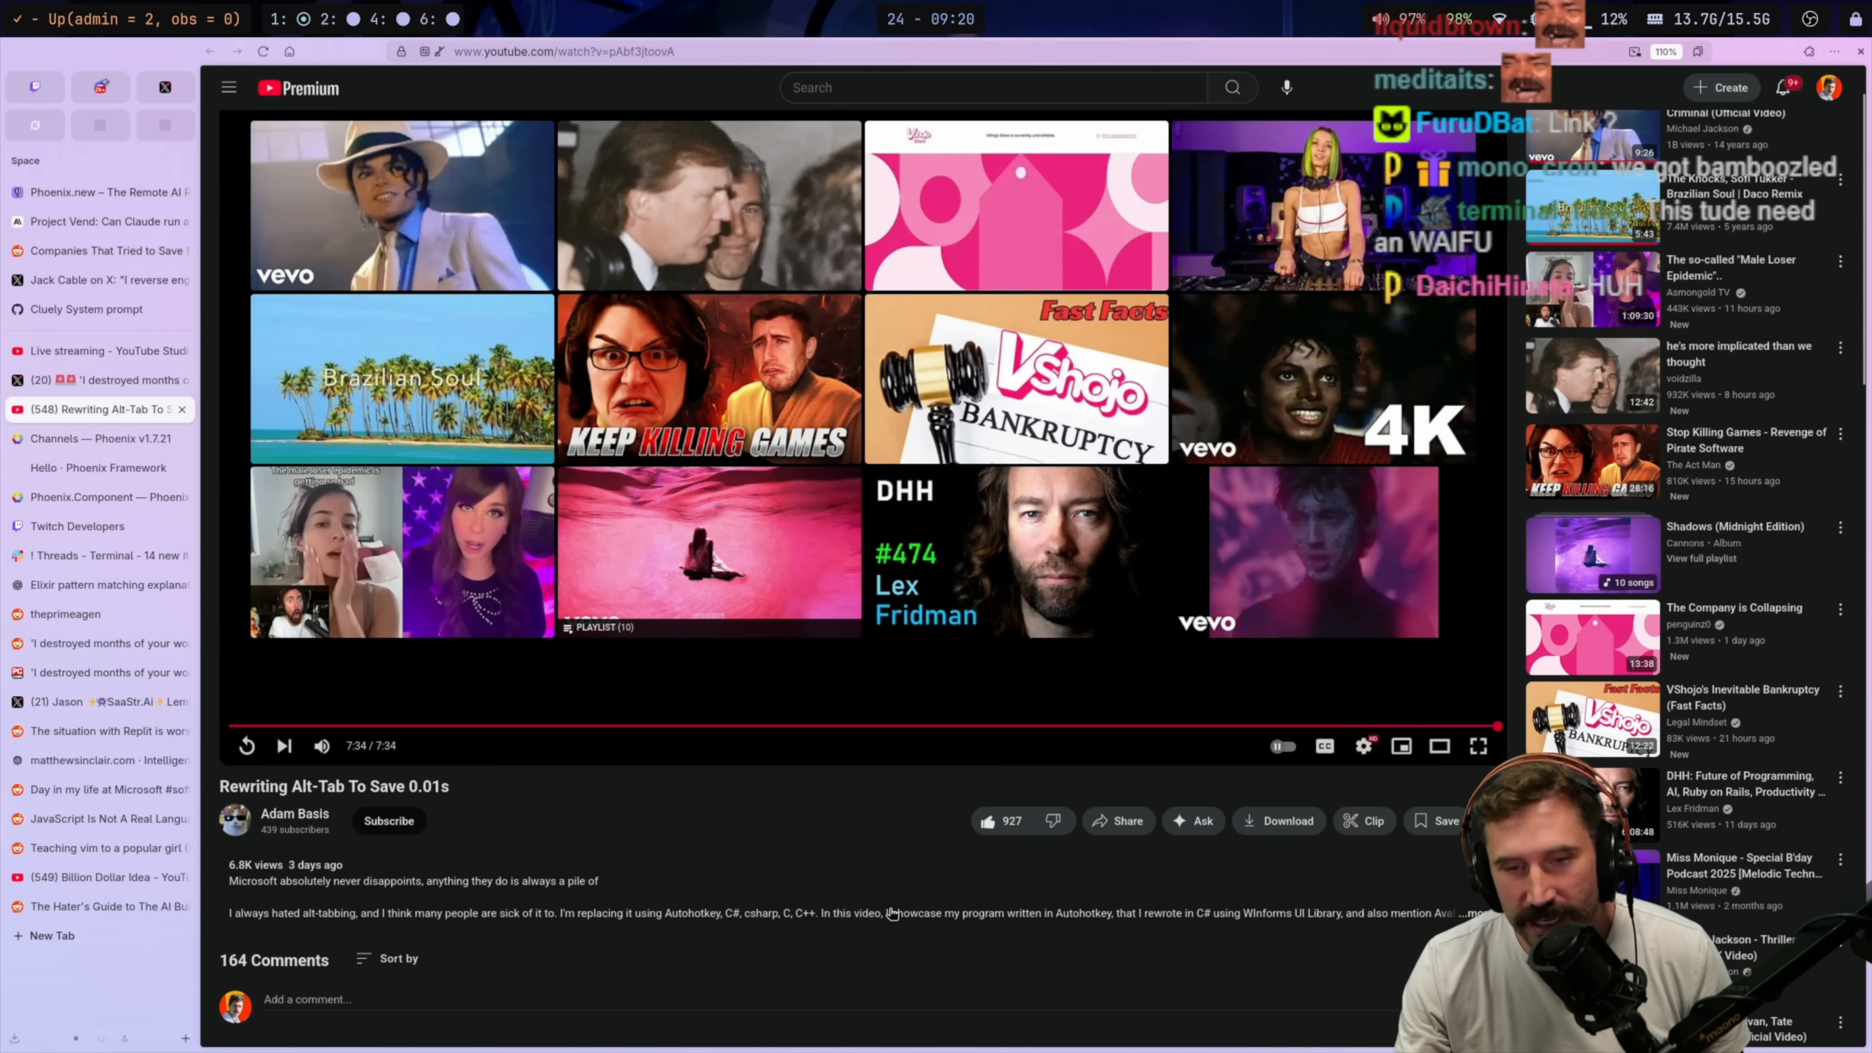
{"action": "left_click", "coordinate": [388, 820]}
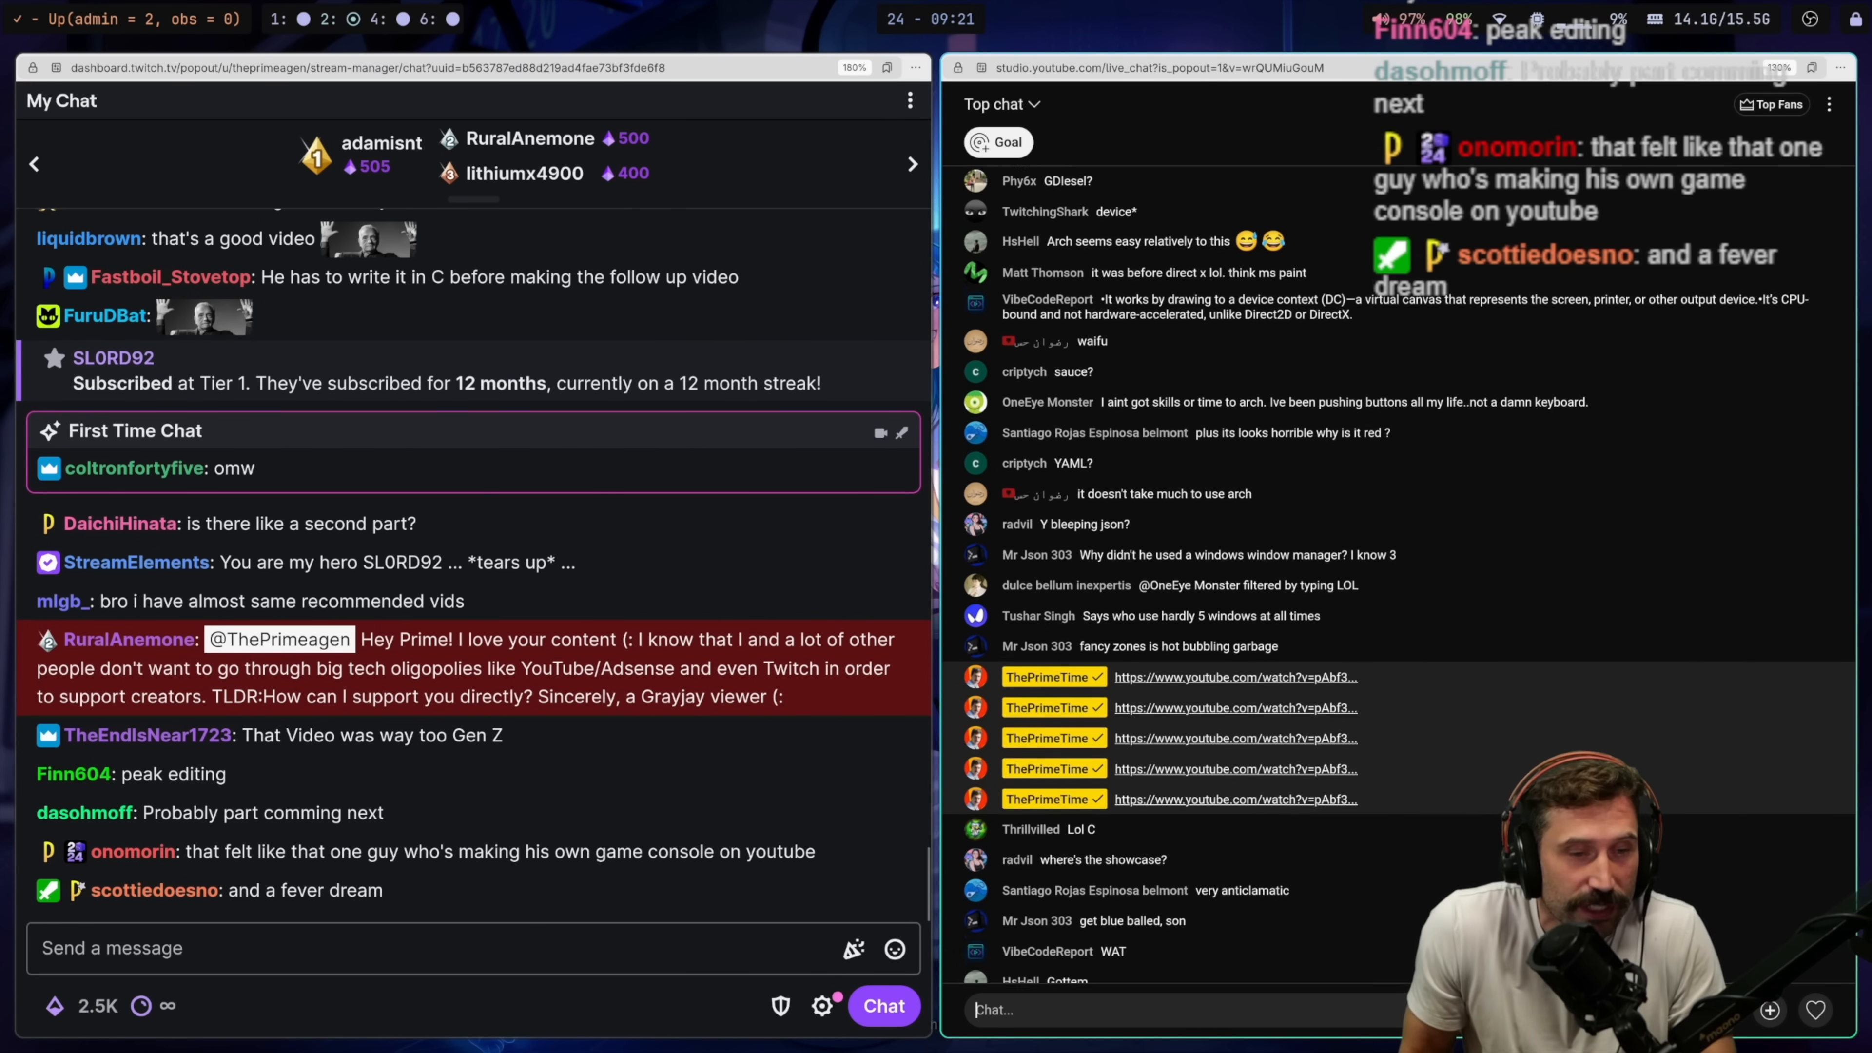
Scroll the chat popouts up to the posted video links as new messages arrive
{"action": "scroll", "scroll_direction": "up", "scroll_amount": 3}
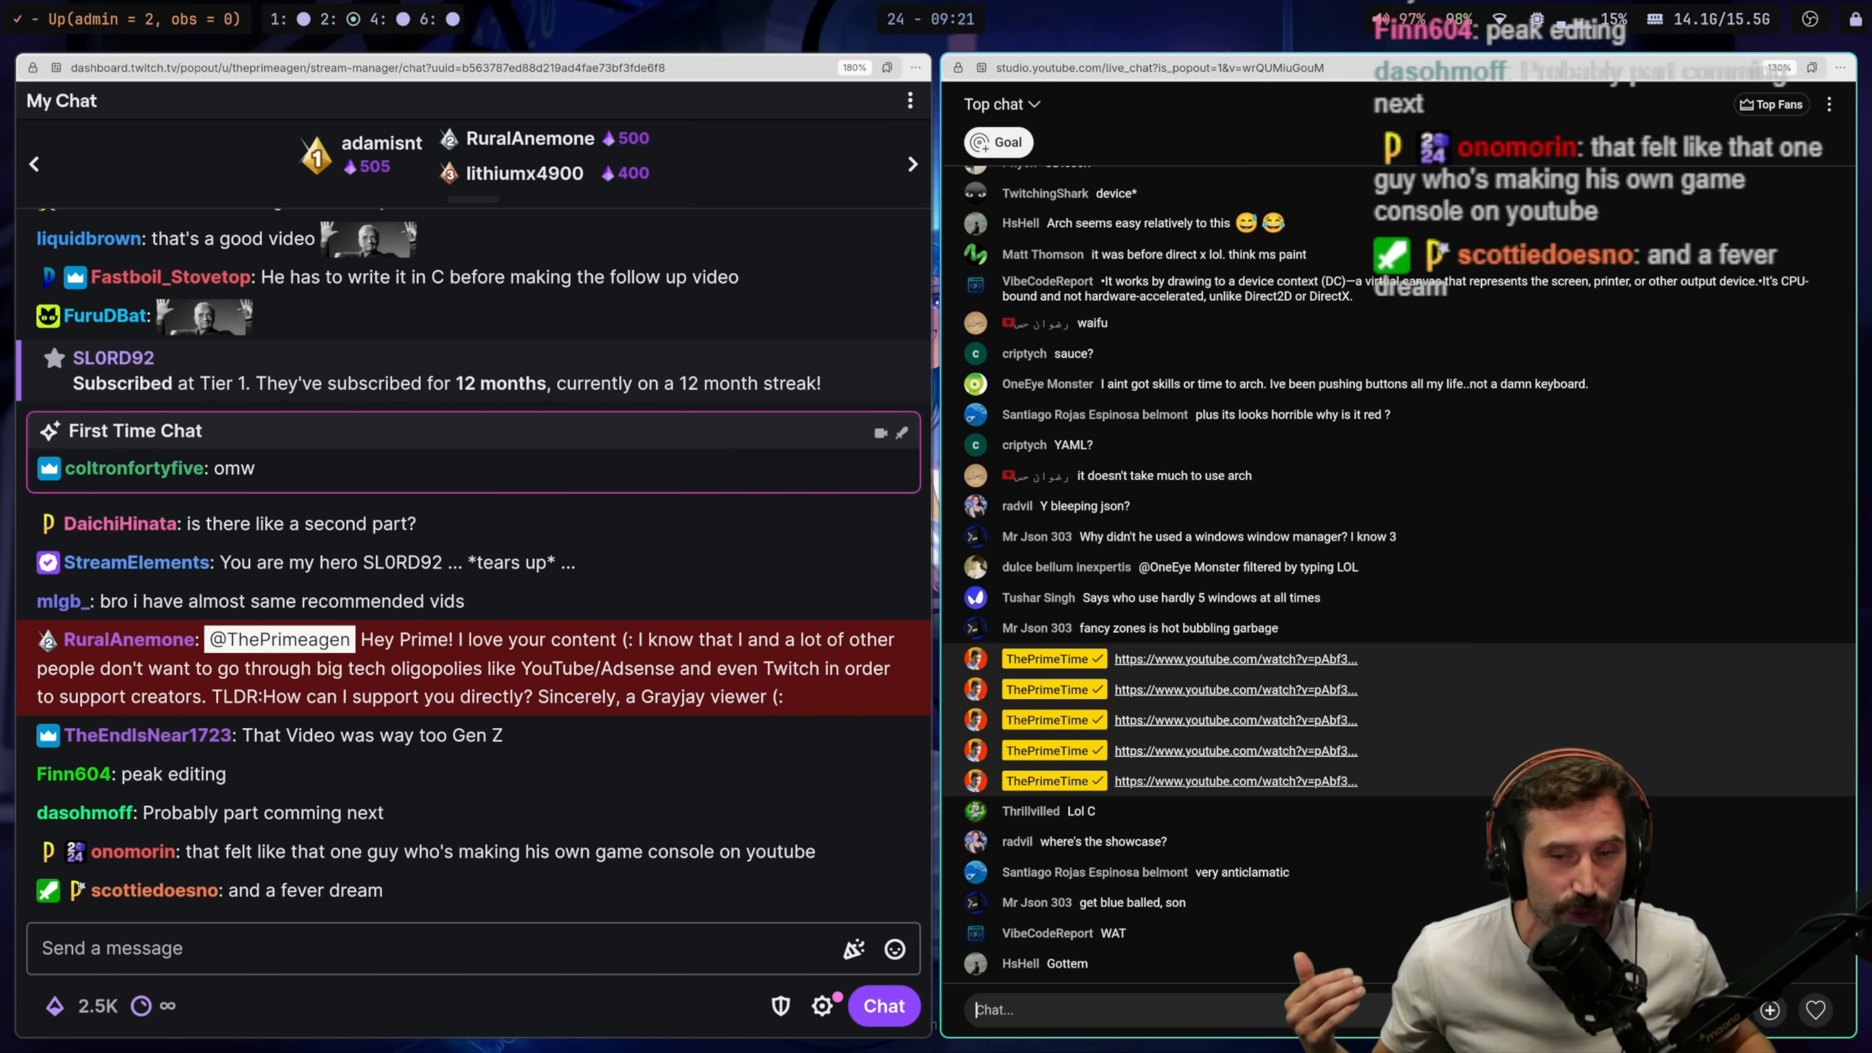